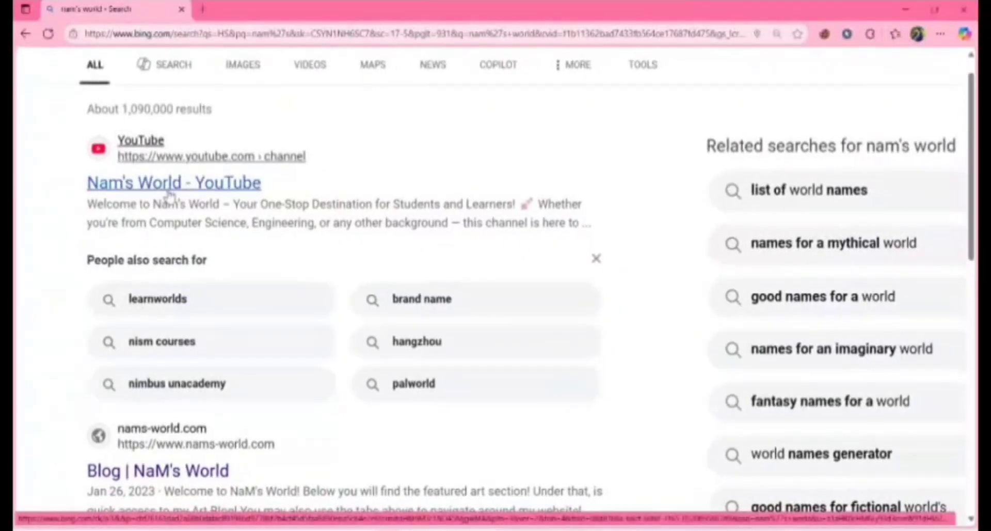
Step: Browse the Nam's World YouTube channel from the Bing result, scrolling through its videos
{"action": "left_click", "coordinate": [173, 182]}
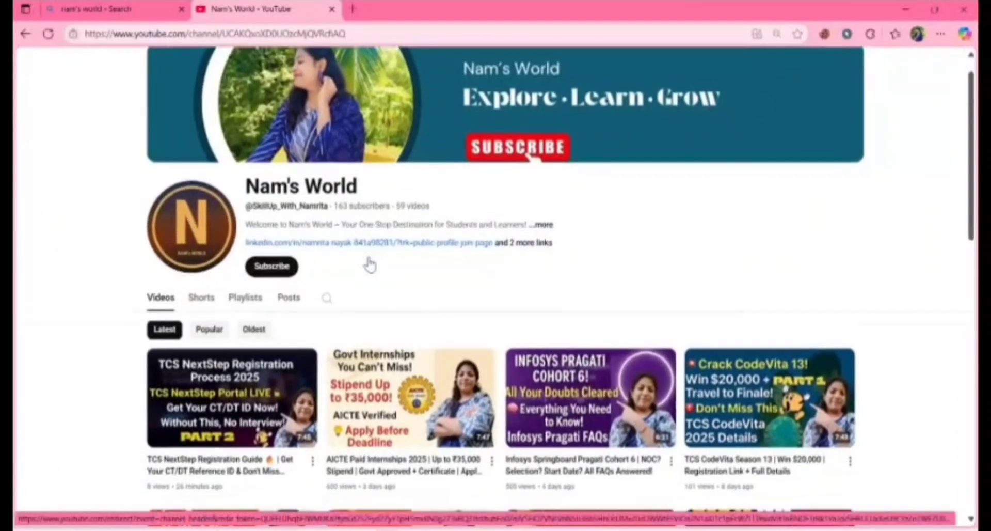
{"action": "scroll", "scroll_direction": "down", "scroll_amount": 3}
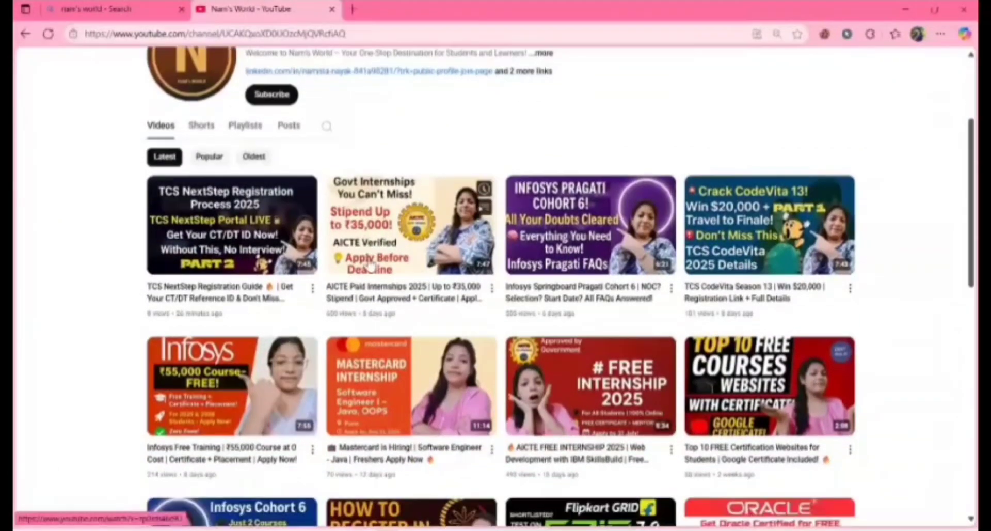
{"action": "scroll", "scroll_direction": "down", "scroll_amount": 3}
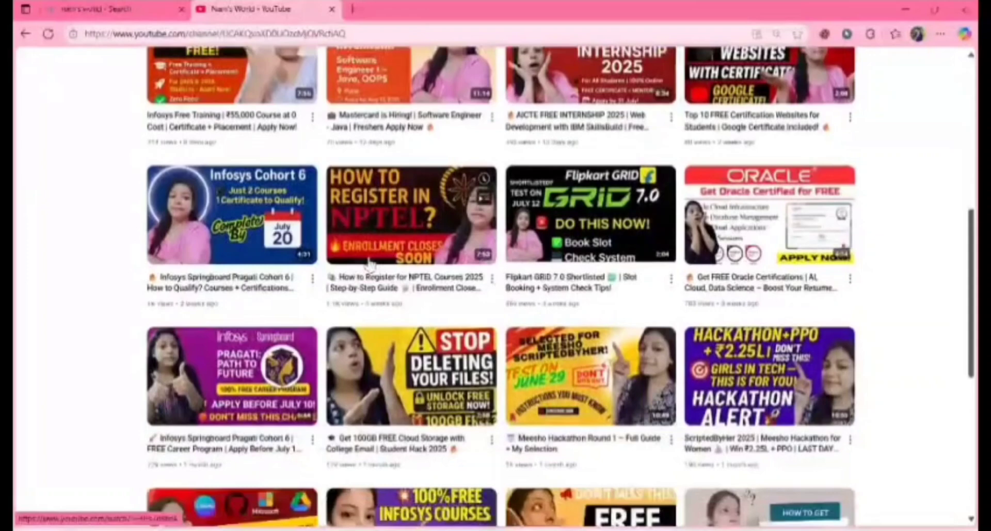
{"action": "scroll", "scroll_direction": "down", "scroll_amount": 3}
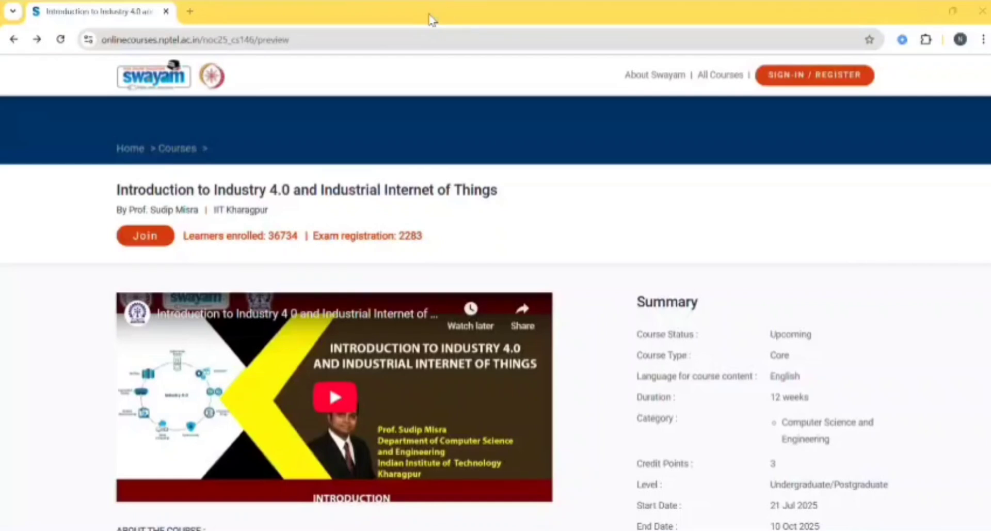
{"action": "mouse_move", "coordinate": [776, 83]}
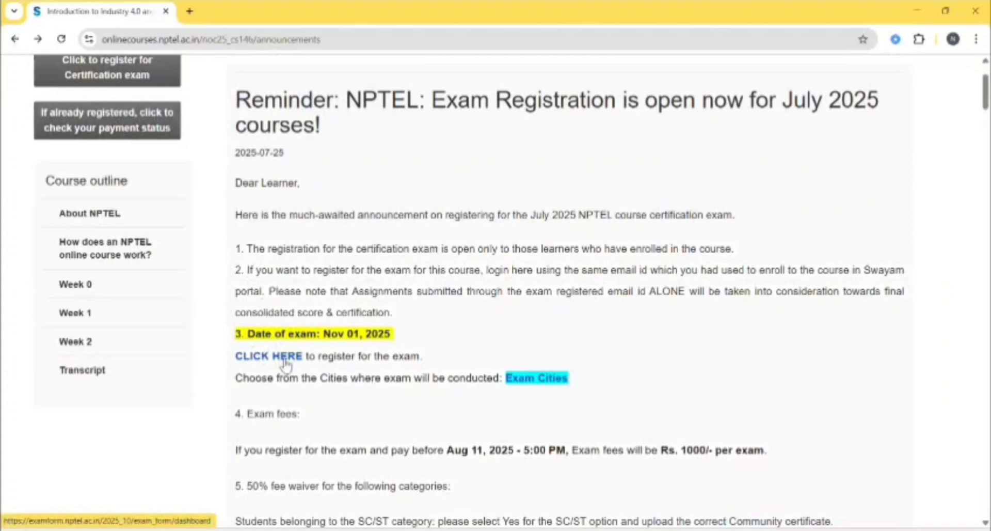
Step: Scroll the announcements to the July 2025 exam registration notice with fees and Aug 15 deadline
{"action": "scroll", "scroll_direction": "down", "scroll_amount": 3}
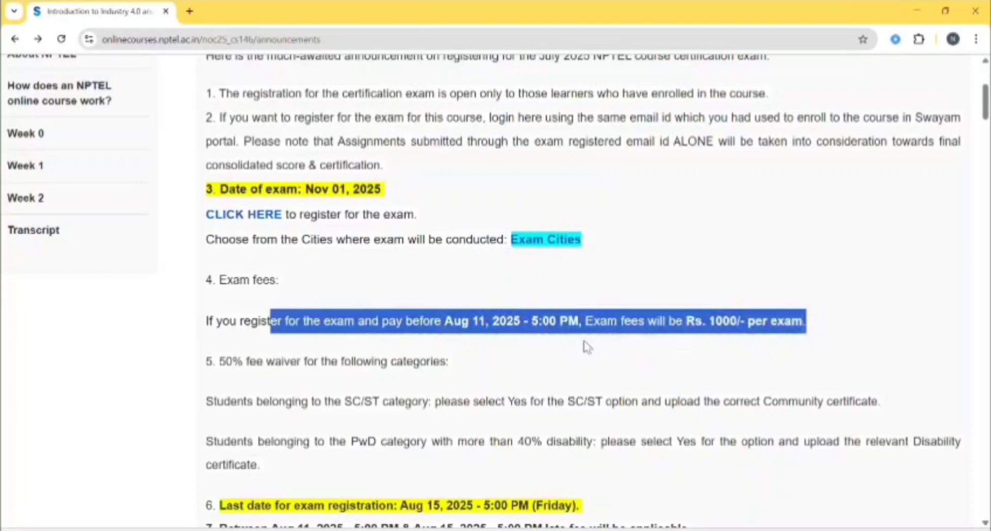
{"action": "mouse_move", "coordinate": [583, 343]}
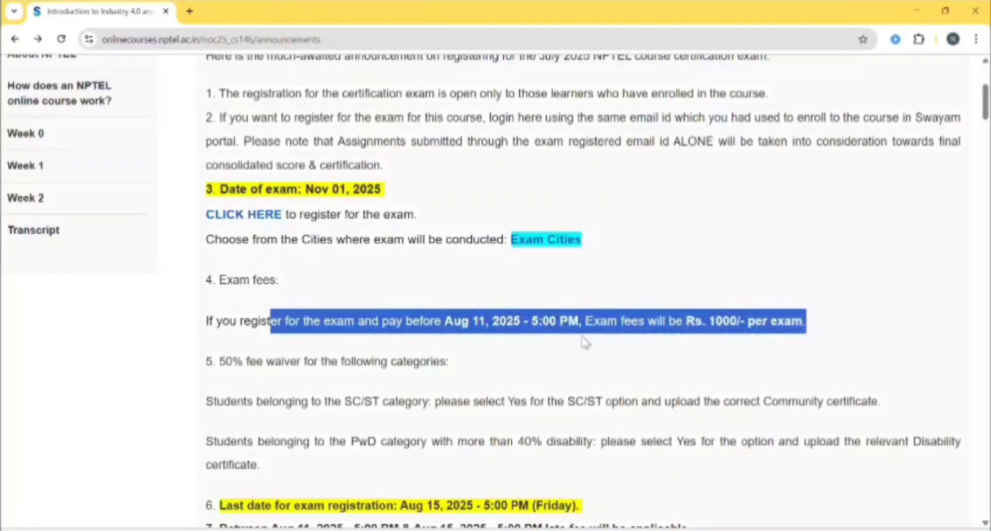
{"action": "mouse_move", "coordinate": [639, 344]}
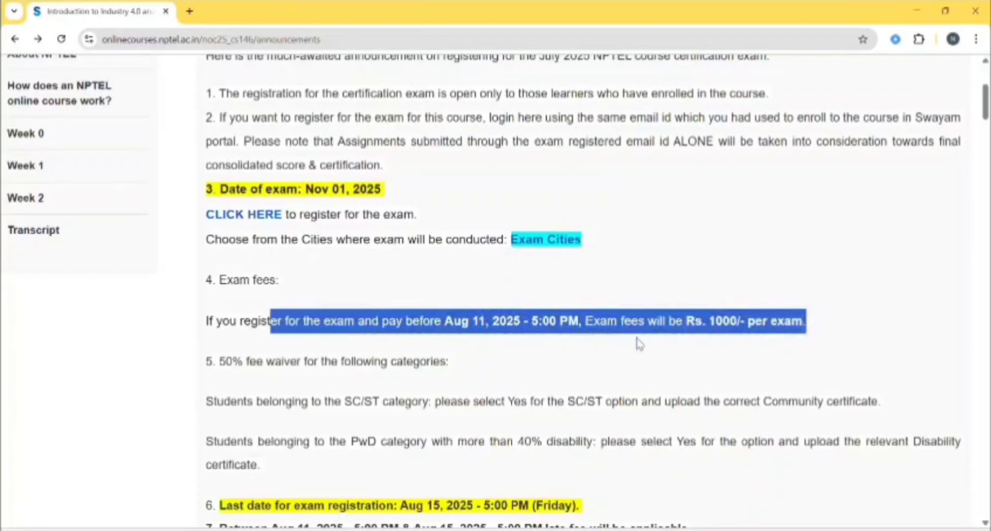
{"action": "scroll", "scroll_direction": "down", "scroll_amount": 3}
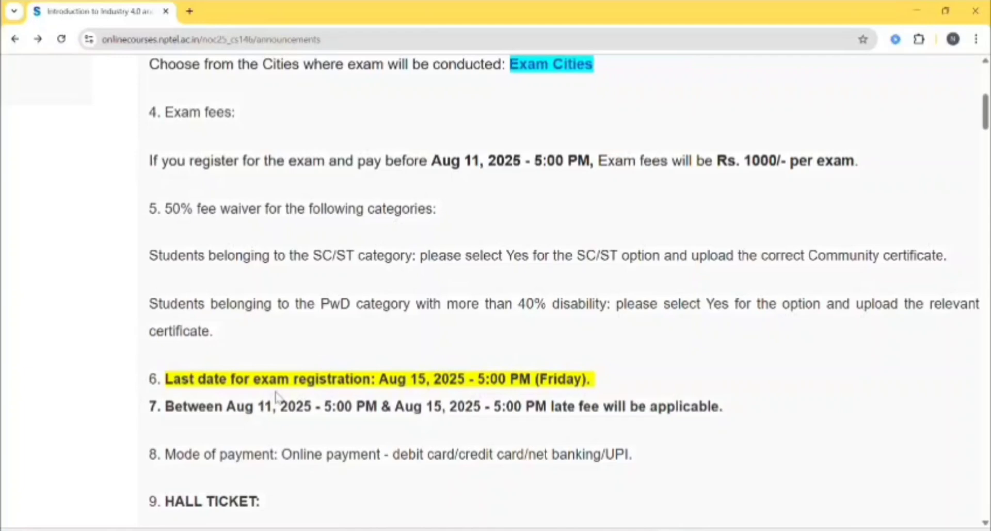
{"action": "mouse_move", "coordinate": [465, 386]}
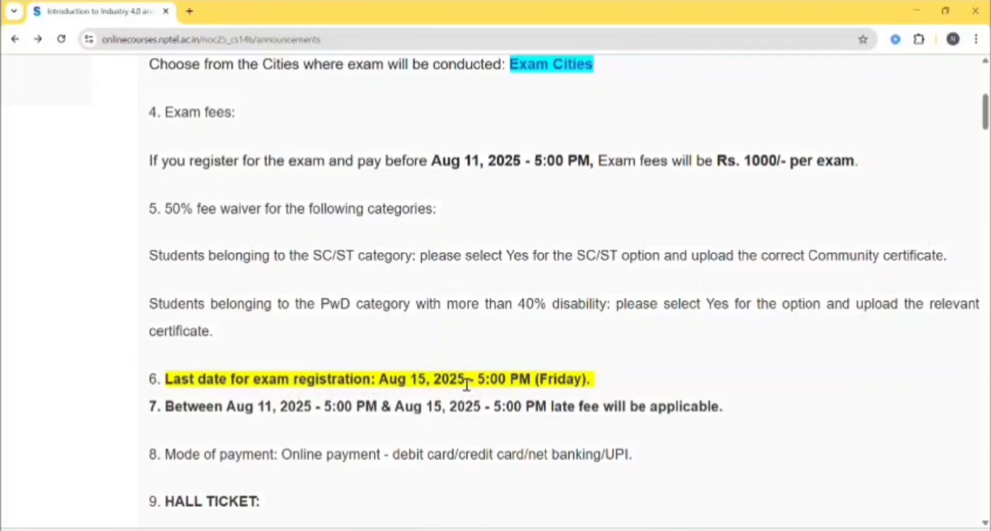
{"action": "mouse_move", "coordinate": [271, 436]}
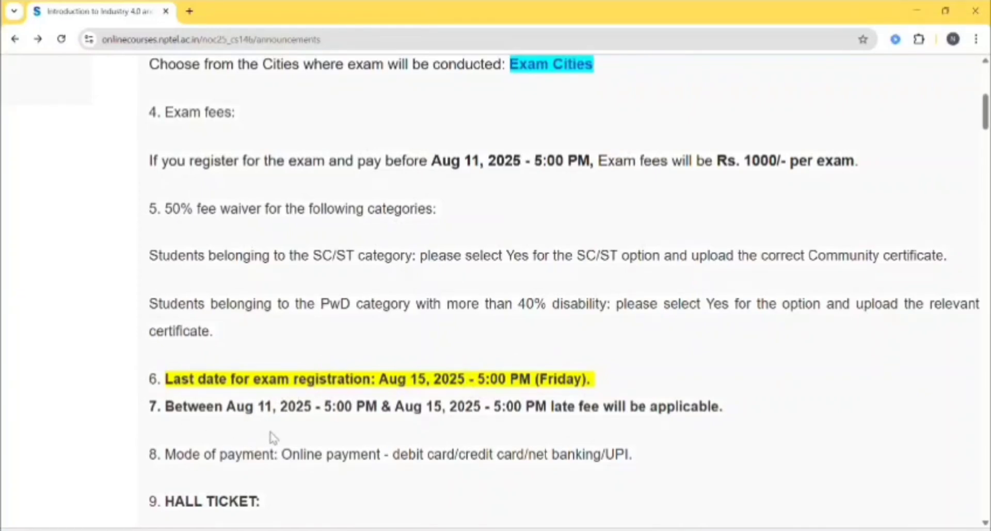
{"action": "mouse_move", "coordinate": [541, 408]}
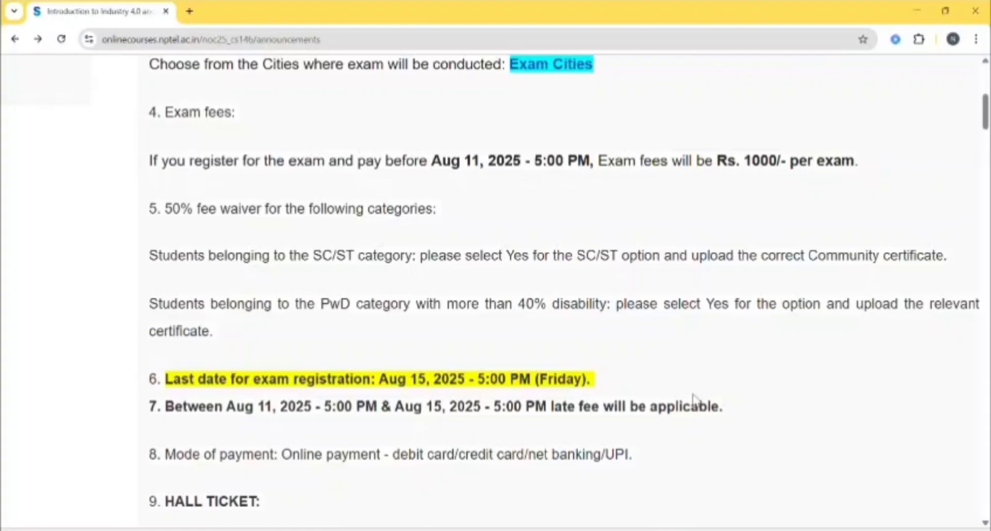
{"action": "mouse_move", "coordinate": [171, 212]}
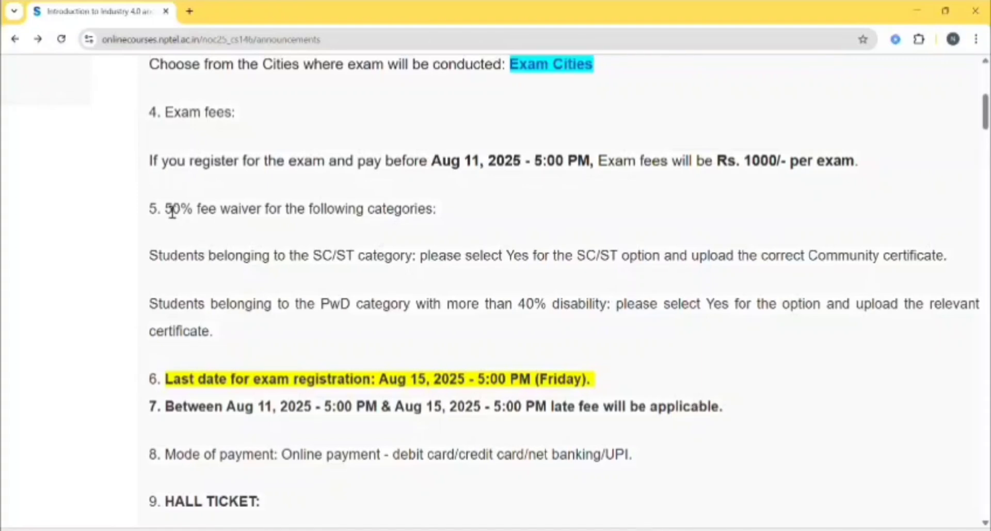
{"action": "mouse_move", "coordinate": [311, 247]}
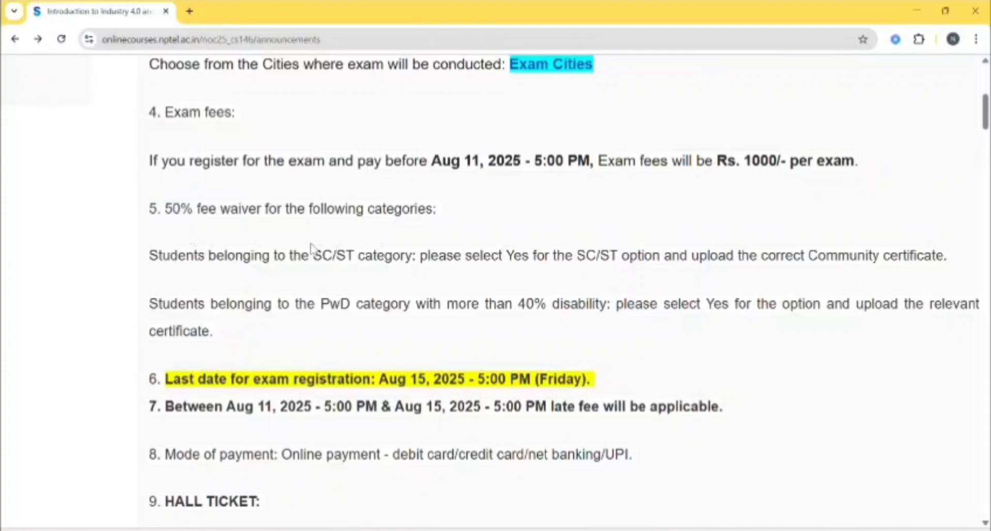
{"action": "left_click_drag", "start_coordinate": [272, 255], "coordinate": [374, 255]}
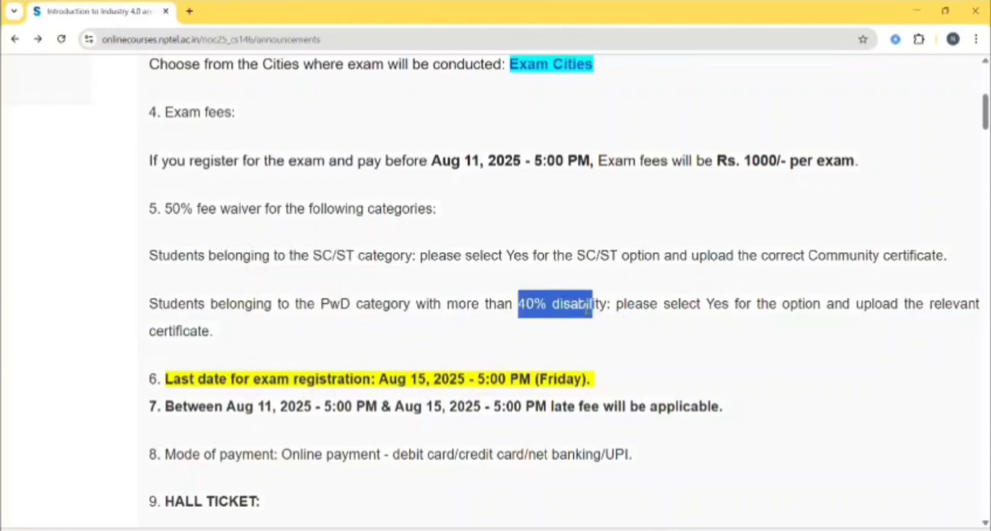
{"action": "scroll", "scroll_direction": "down", "scroll_amount": 3}
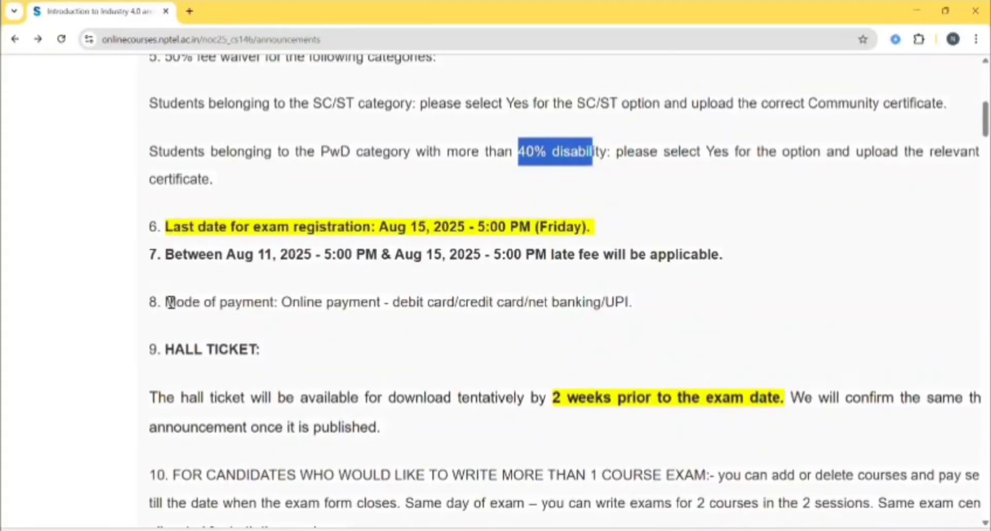
{"action": "left_click", "coordinate": [392, 329]}
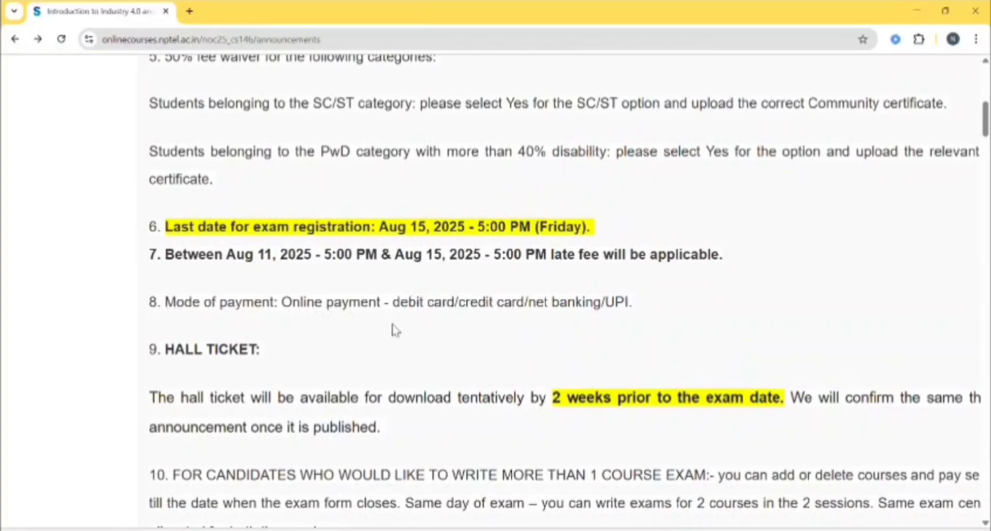
{"action": "scroll", "scroll_direction": "down", "scroll_amount": 3}
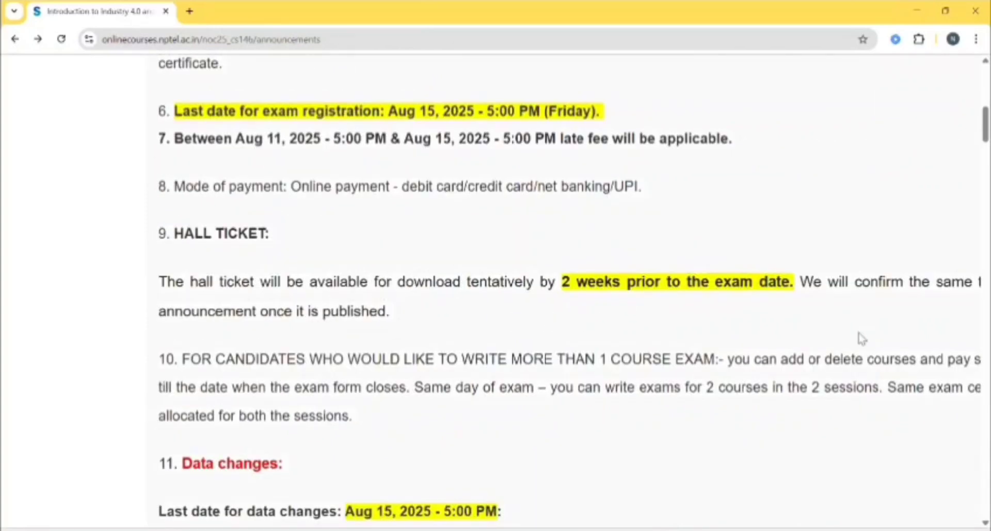
Step: Review the data-change rules and timelines document, then reach the Jul–Dec 2025 exam form dashboard
{"action": "scroll", "scroll_direction": "down", "scroll_amount": 3}
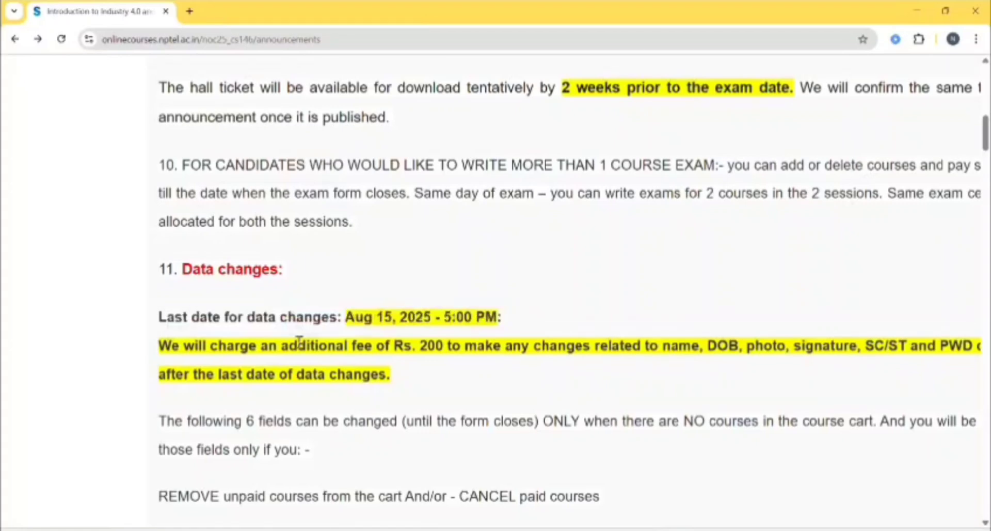
{"action": "mouse_move", "coordinate": [508, 392]}
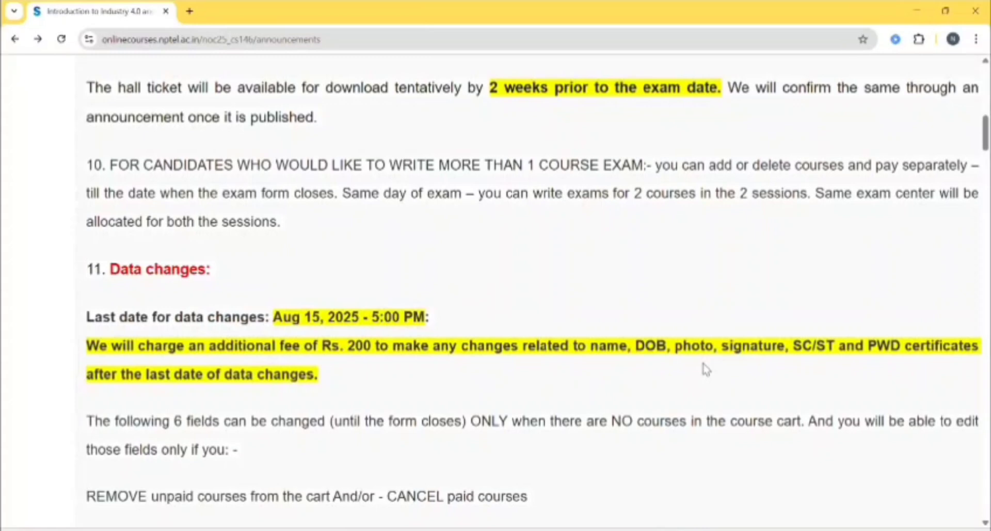
{"action": "mouse_move", "coordinate": [839, 364]}
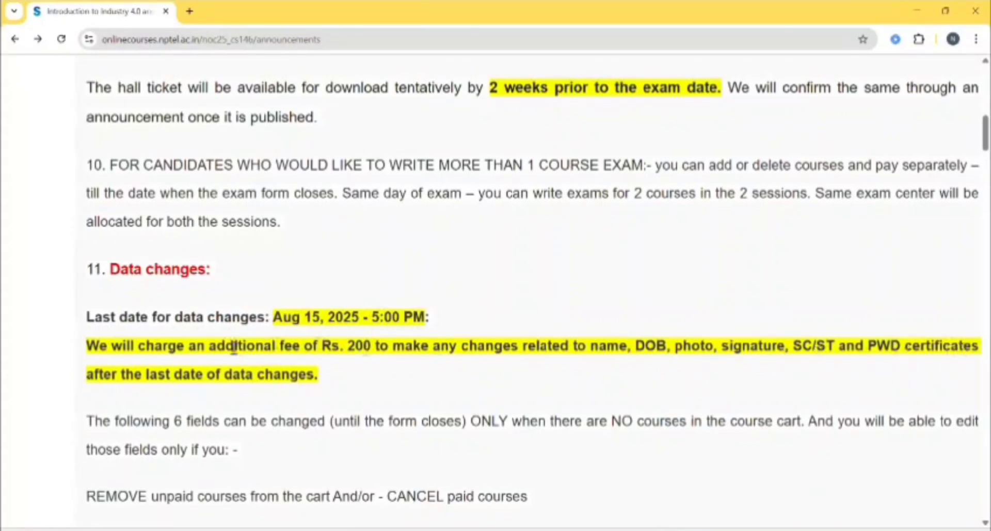
{"action": "mouse_move", "coordinate": [222, 370]}
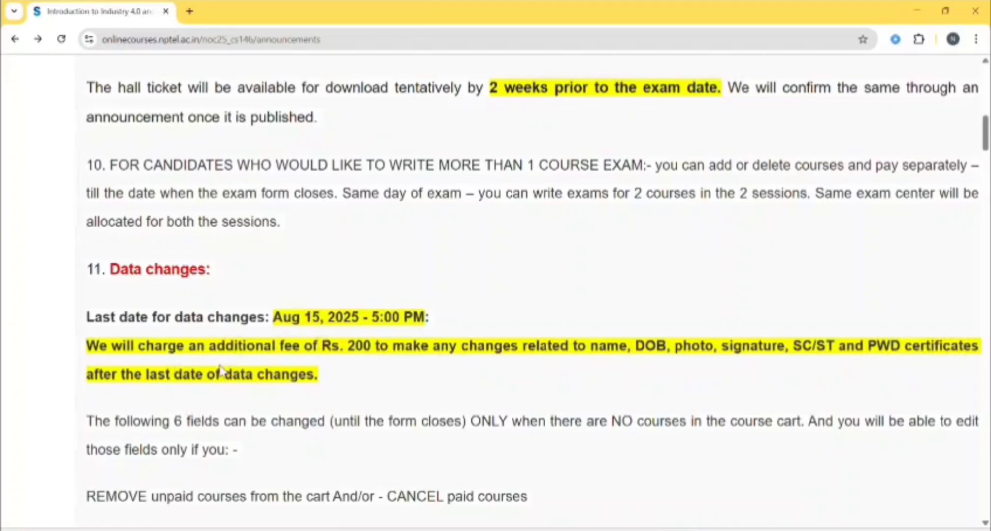
{"action": "mouse_move", "coordinate": [252, 405]}
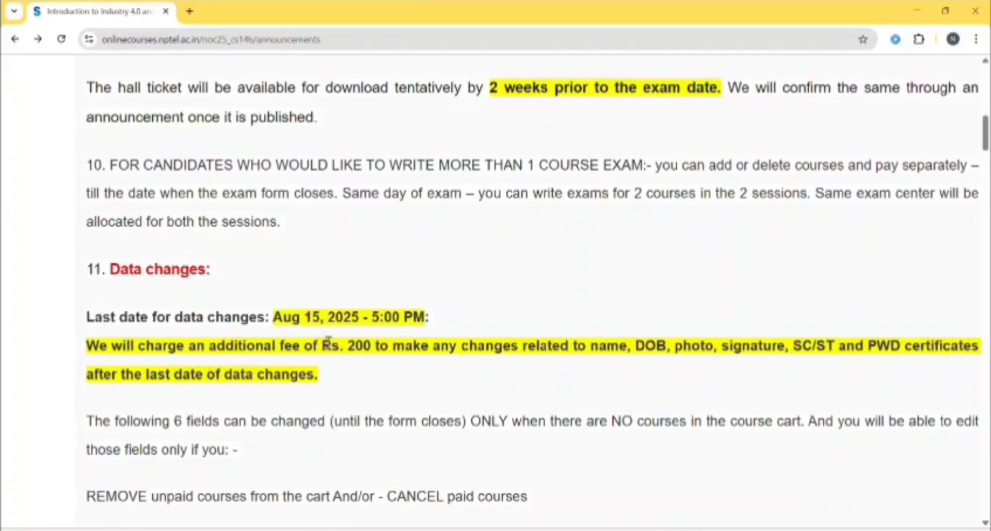
{"action": "scroll", "scroll_direction": "down", "scroll_amount": 3}
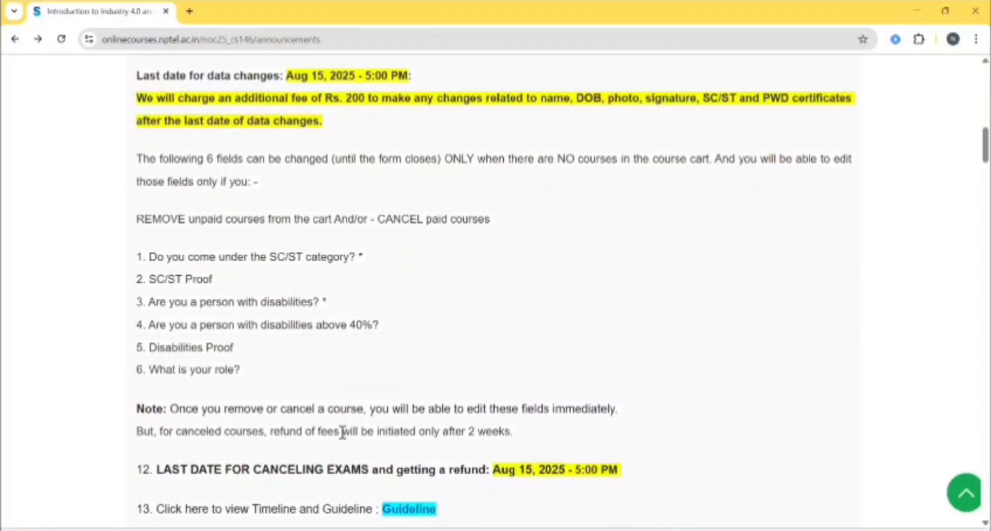
{"action": "left_click", "coordinate": [412, 523]}
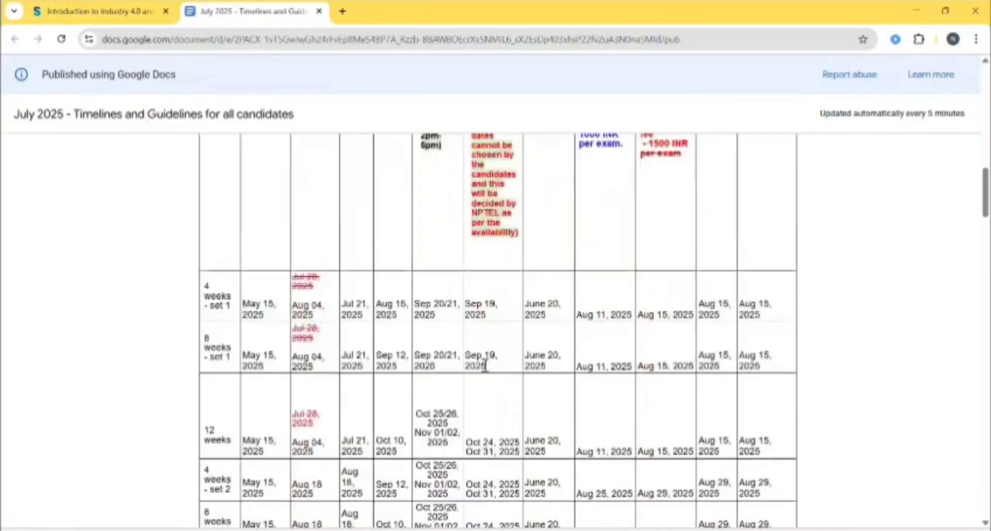
{"action": "left_click", "coordinate": [93, 11]}
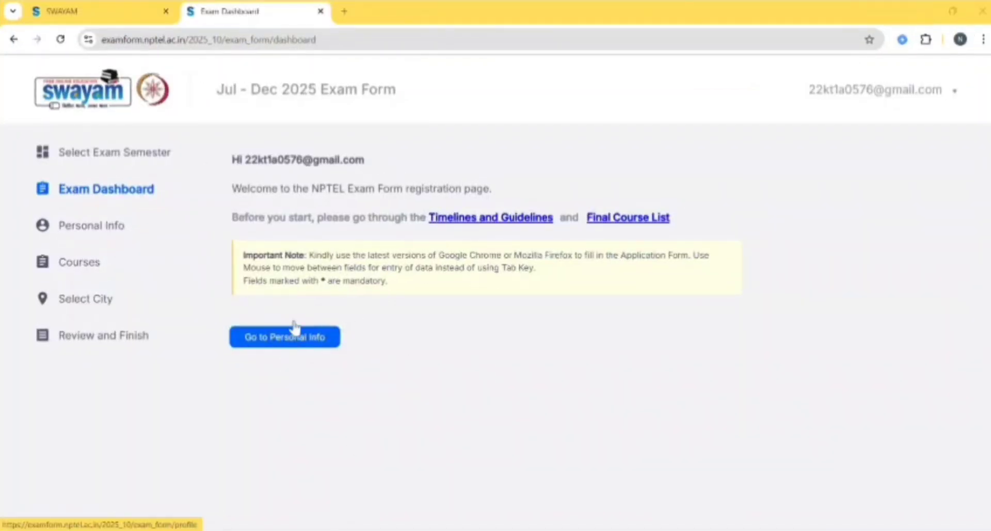
Step: Confirm the personal info details as correct and save to continue to college details
{"action": "left_click", "coordinate": [285, 337]}
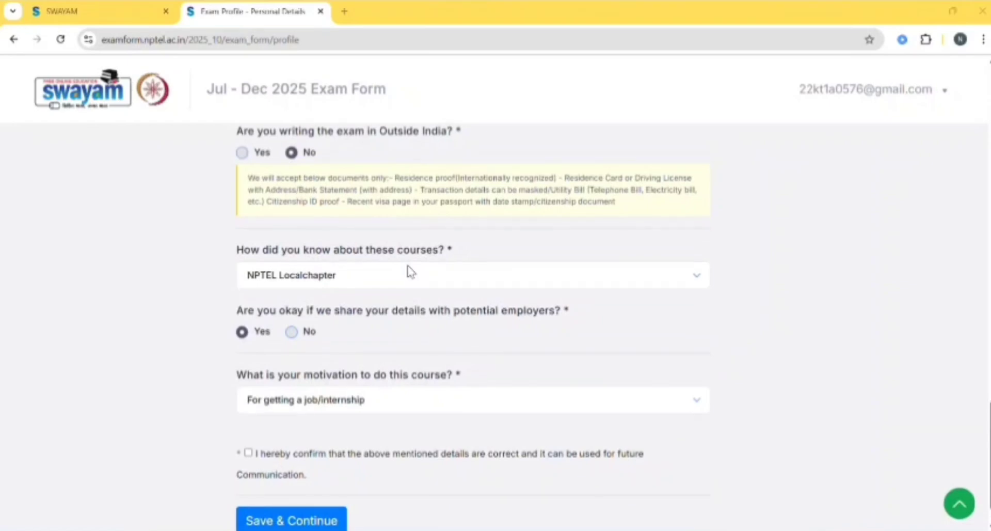
{"action": "left_click", "coordinate": [248, 419]}
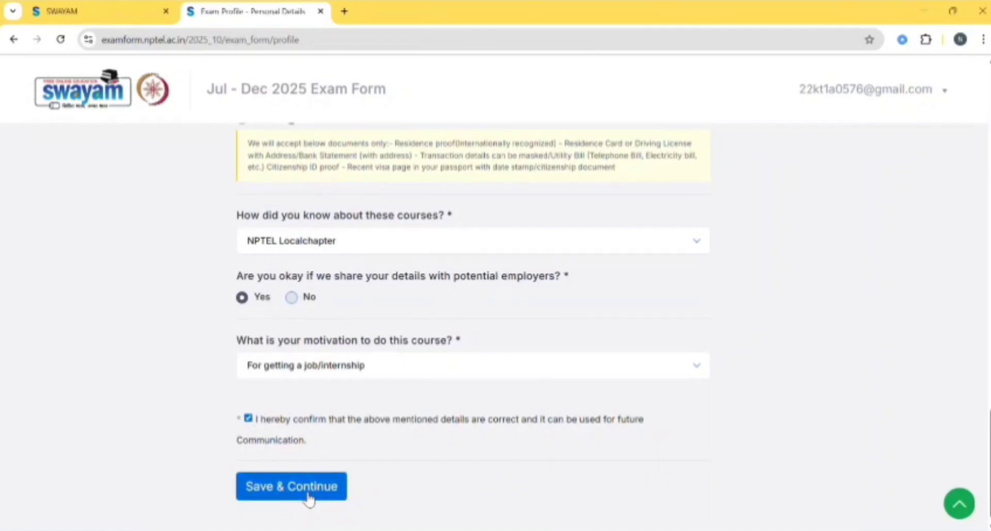
{"action": "left_click", "coordinate": [291, 485]}
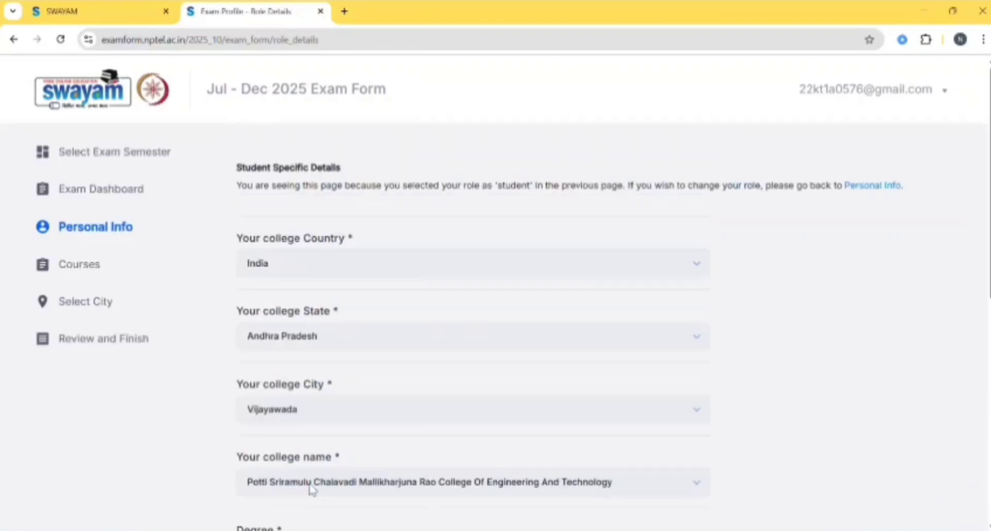
Step: Answer Yes to taking the exam for credit transfer and Yes to having an APAAR ID
{"action": "scroll", "scroll_direction": "down", "scroll_amount": 3}
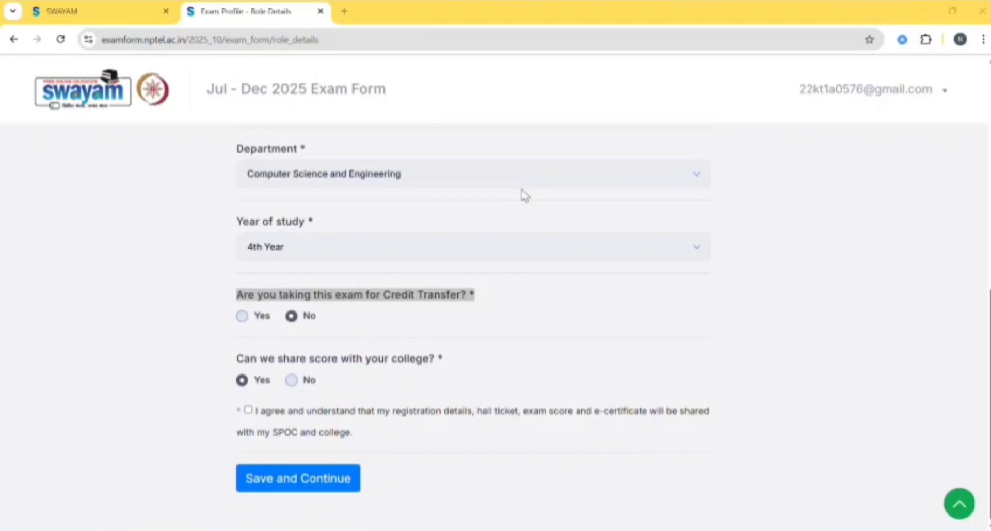
{"action": "mouse_move", "coordinate": [392, 320]}
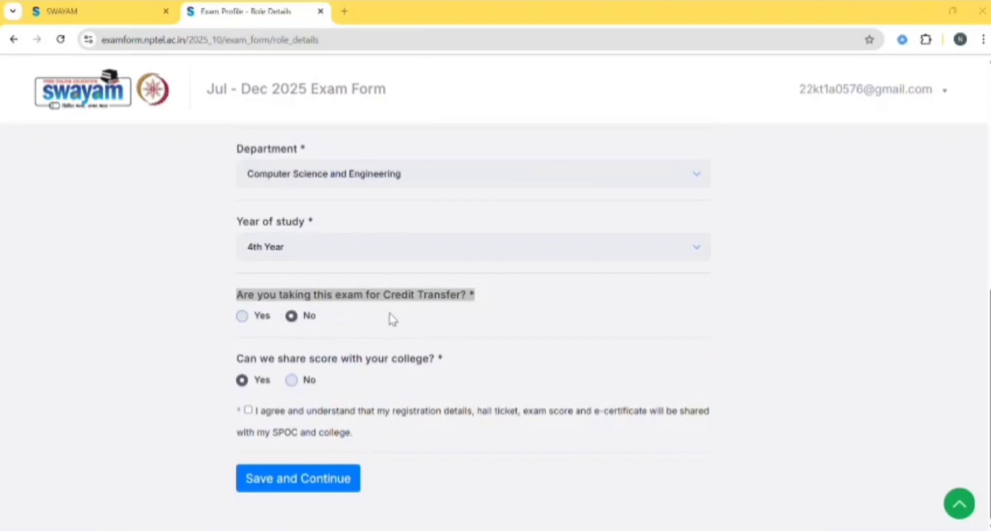
{"action": "mouse_move", "coordinate": [430, 321]}
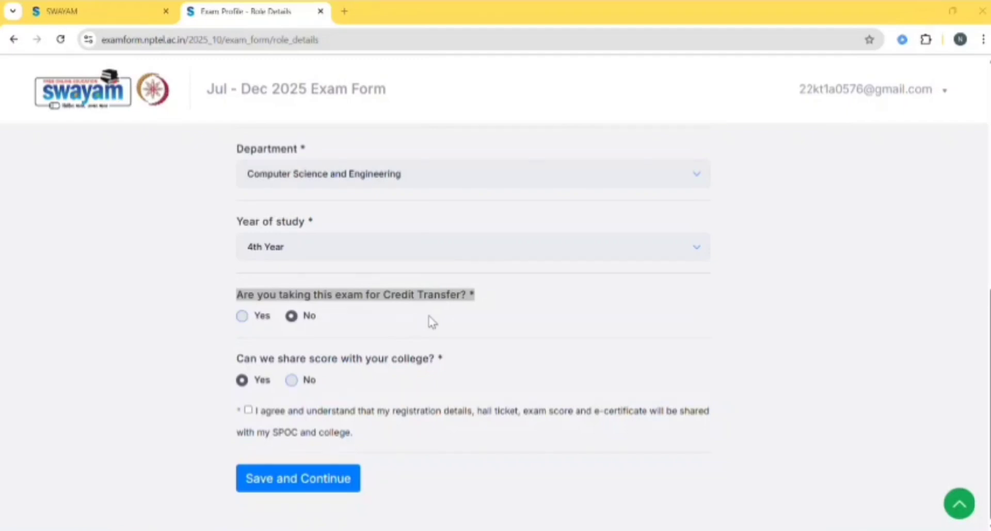
{"action": "mouse_move", "coordinate": [319, 337]}
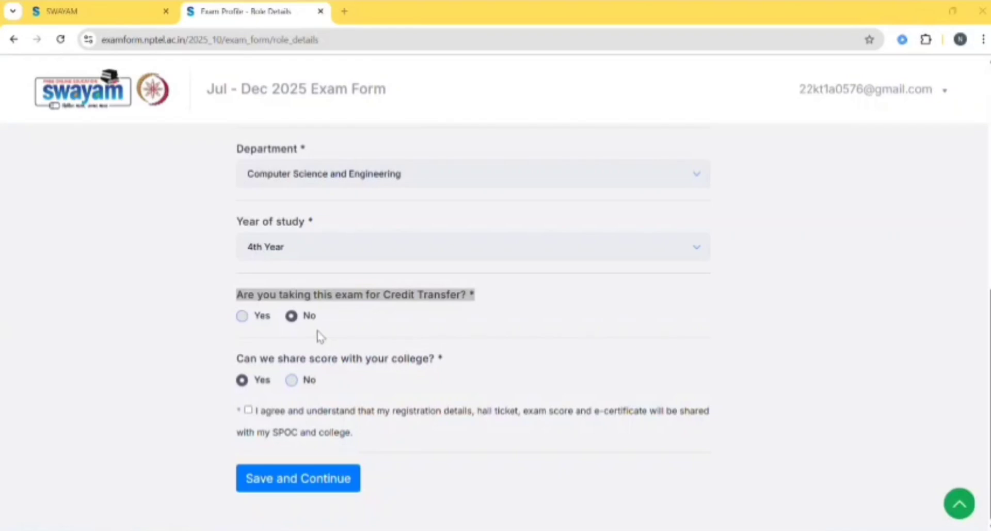
{"action": "mouse_move", "coordinate": [261, 335]}
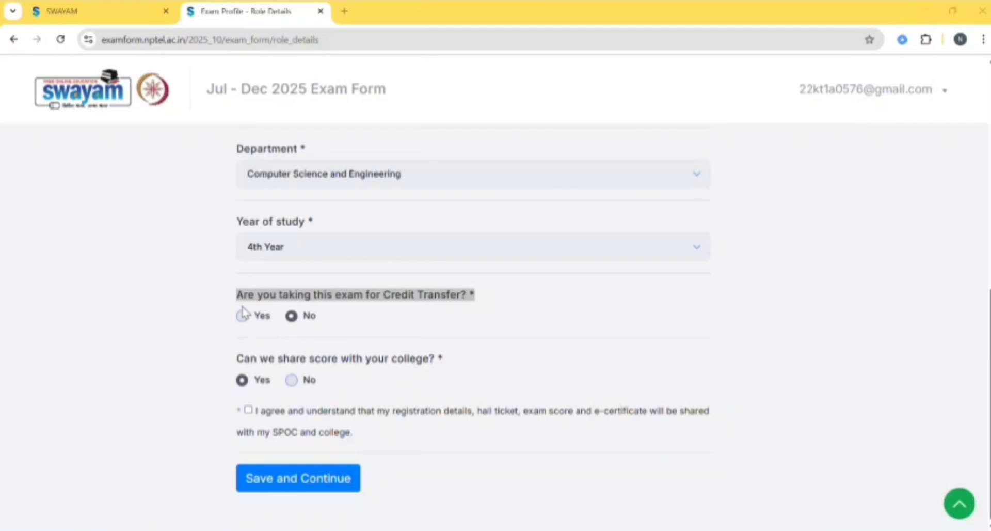
{"action": "left_click", "coordinate": [242, 315]}
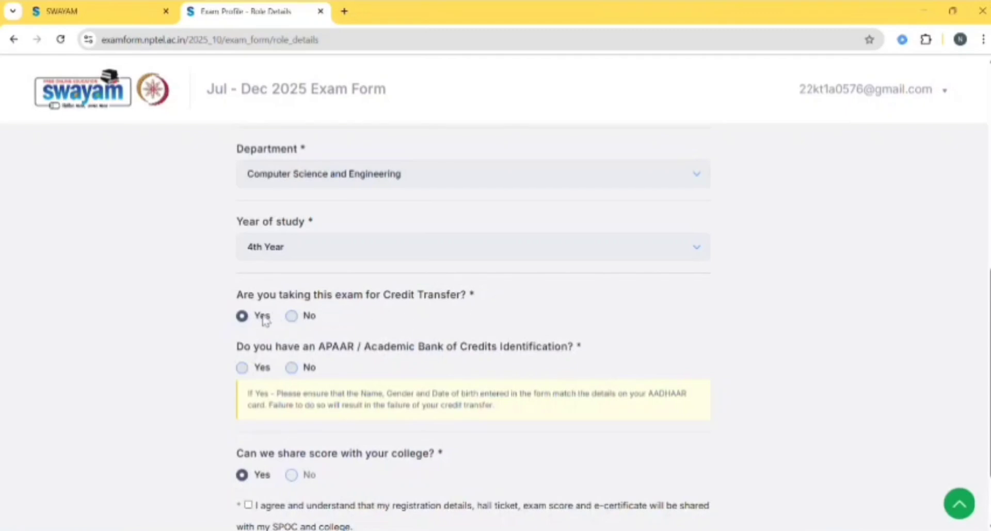
{"action": "mouse_move", "coordinate": [327, 366]}
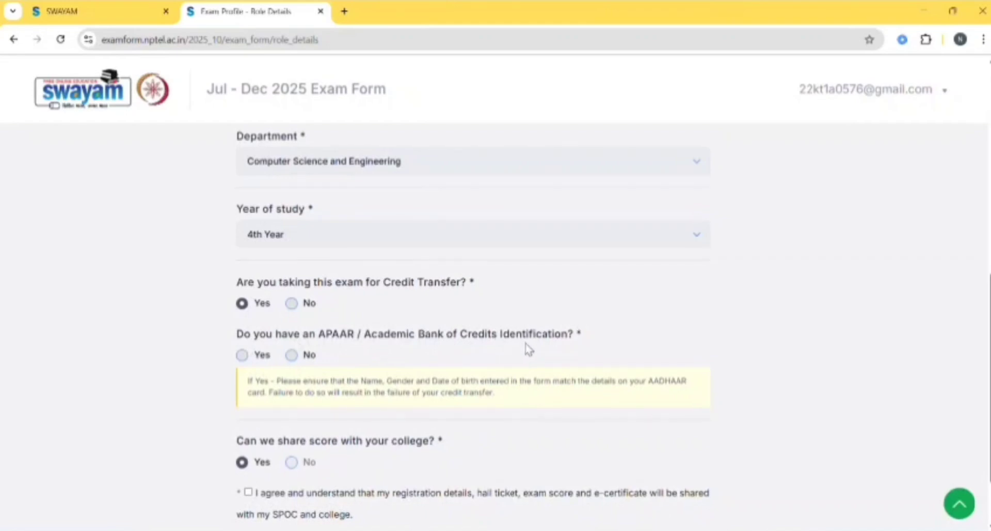
{"action": "scroll", "scroll_direction": "down", "scroll_amount": 3}
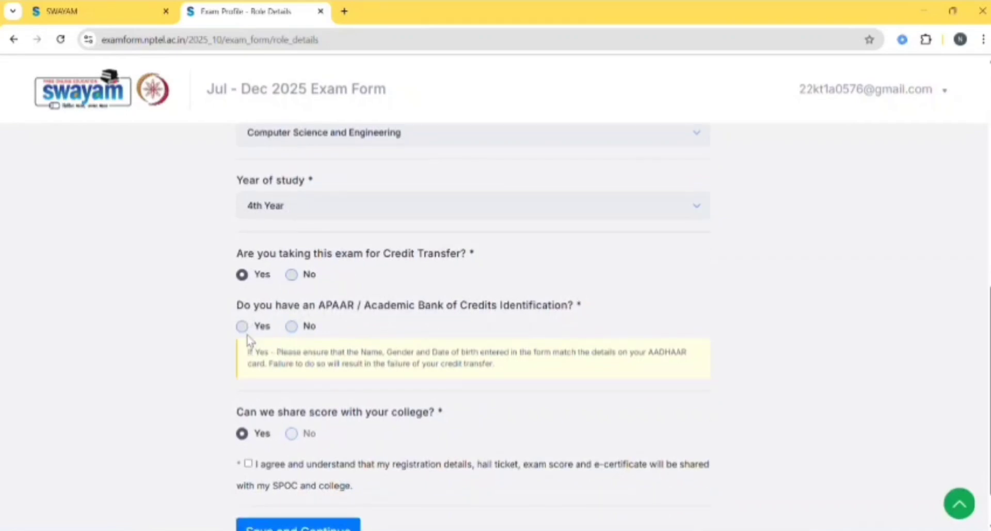
{"action": "mouse_move", "coordinate": [219, 342]}
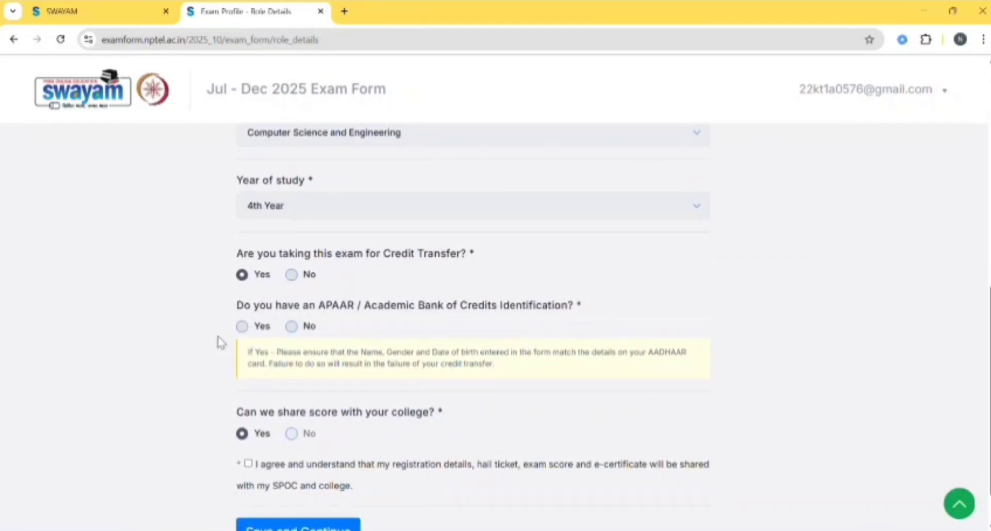
{"action": "left_click", "coordinate": [241, 326]}
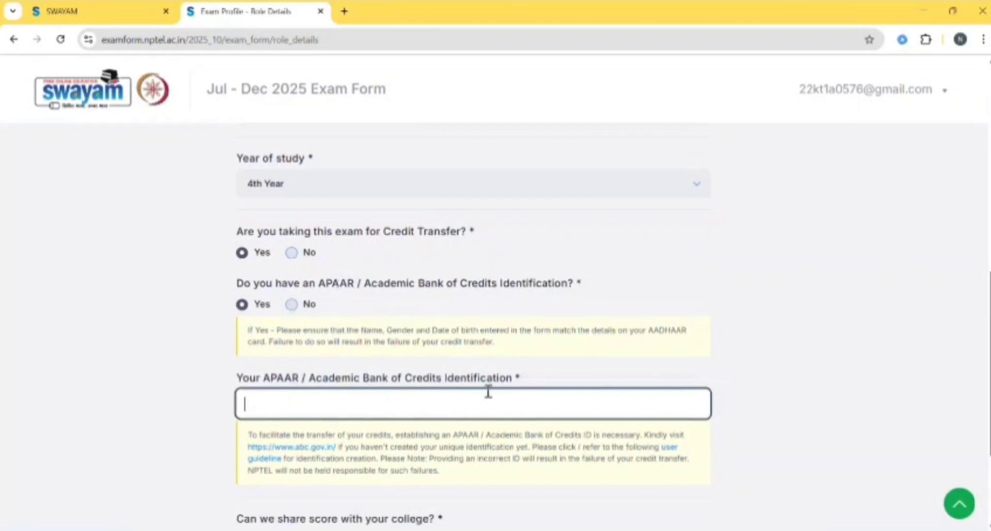
{"action": "mouse_move", "coordinate": [527, 395]}
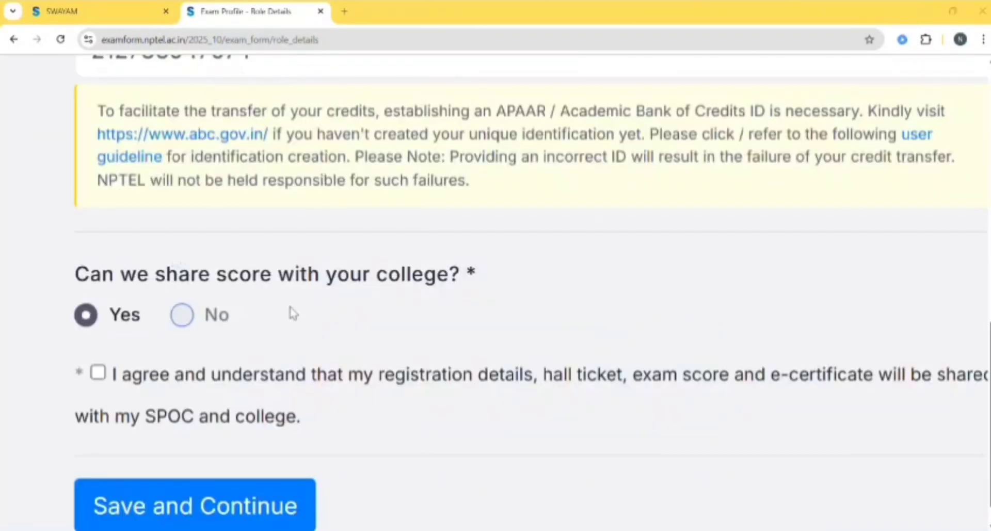
{"action": "scroll", "scroll_direction": "down", "scroll_amount": 3}
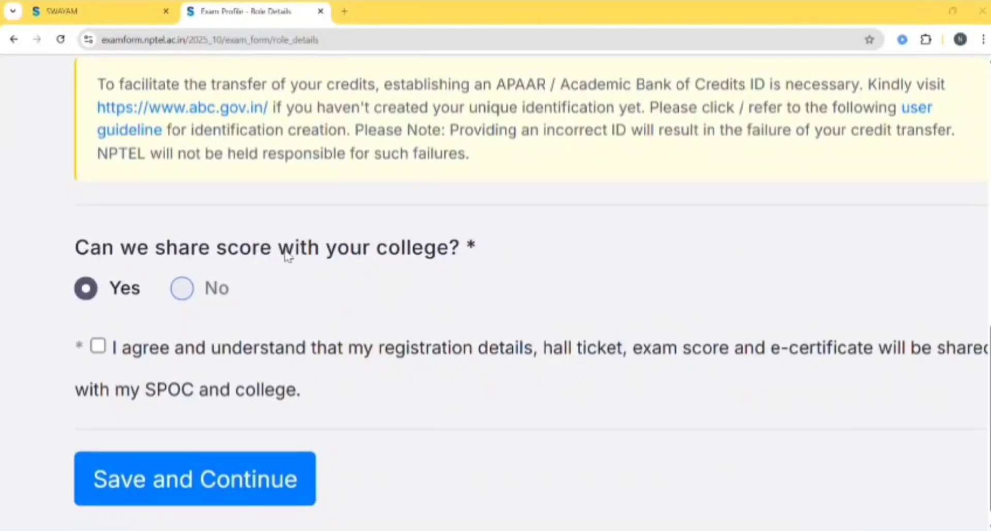
{"action": "mouse_move", "coordinate": [105, 305]}
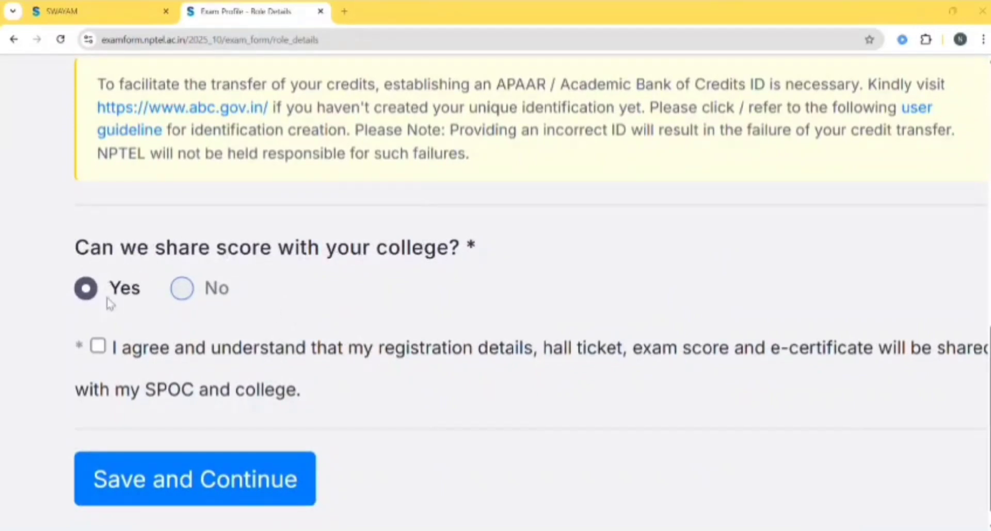
{"action": "mouse_move", "coordinate": [155, 302]}
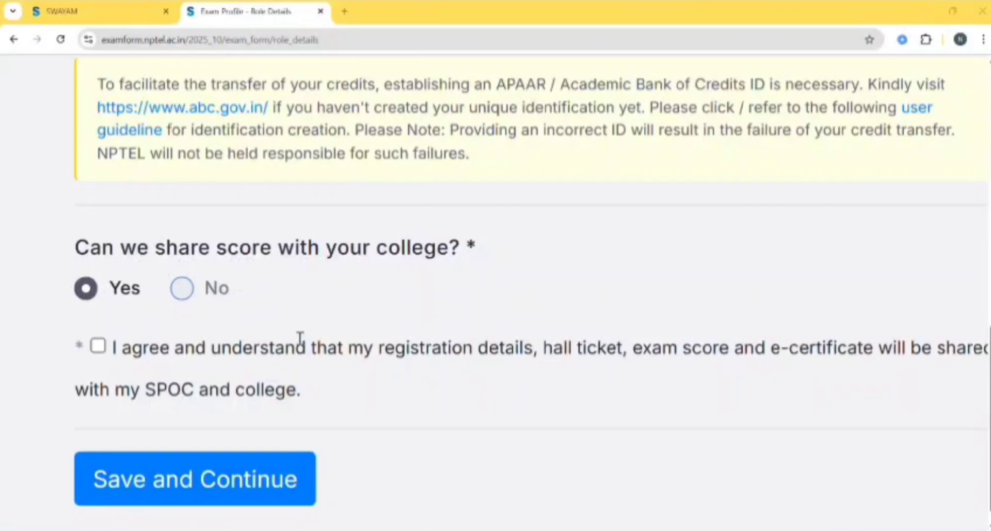
Step: Agree to share details with the college and save to continue to Courses
{"action": "left_click", "coordinate": [98, 346]}
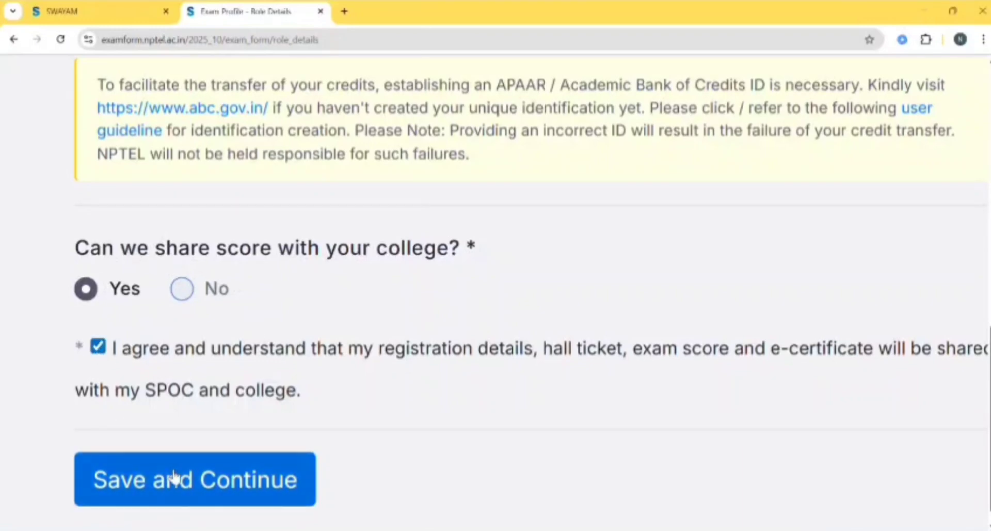
{"action": "left_click", "coordinate": [194, 478]}
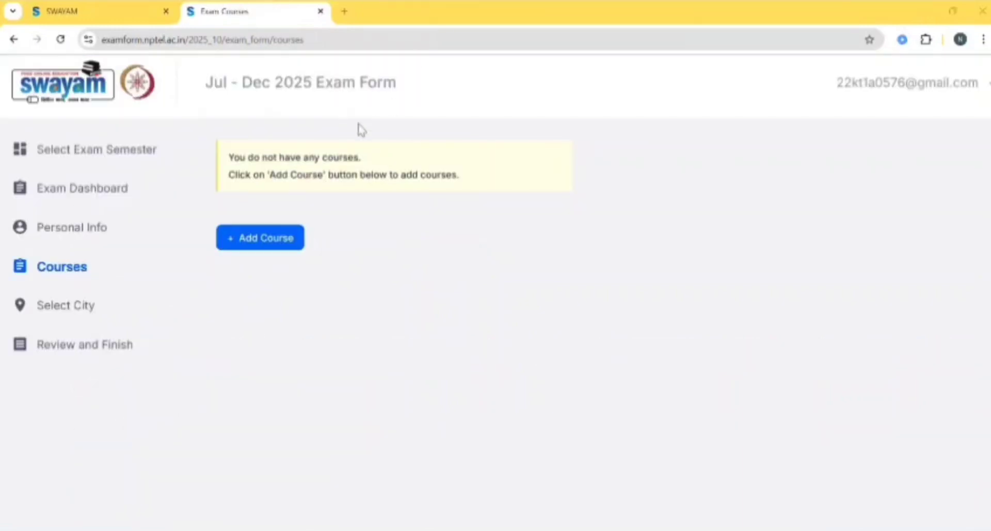
Step: Add the Introduction to Industry 4.0 and IIoT course with exam date 1 November 2025
{"action": "left_click", "coordinate": [261, 236]}
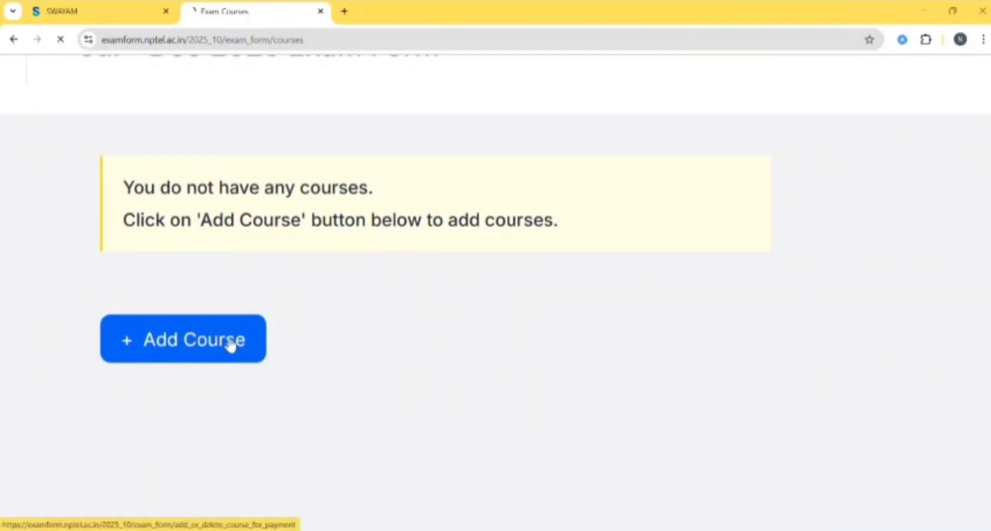
{"action": "left_click", "coordinate": [183, 339]}
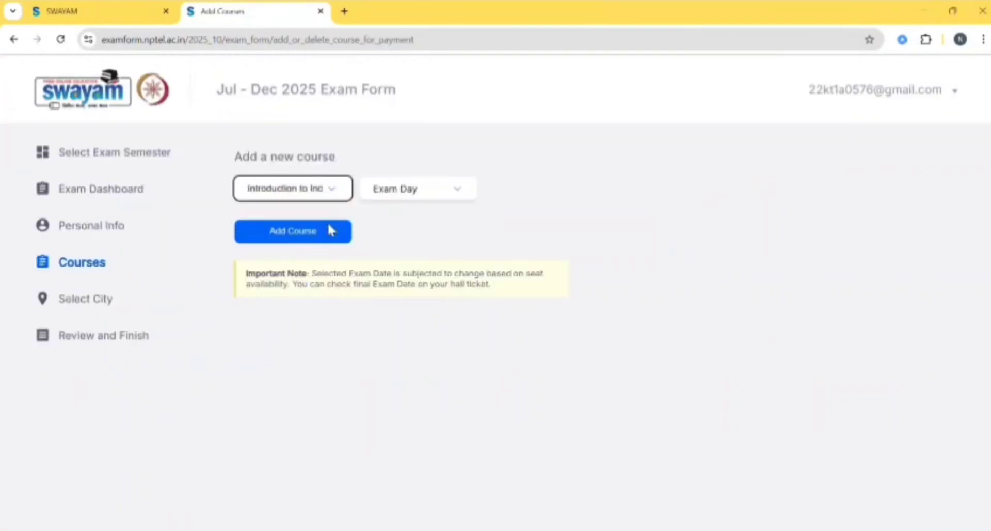
{"action": "left_click", "coordinate": [418, 188]}
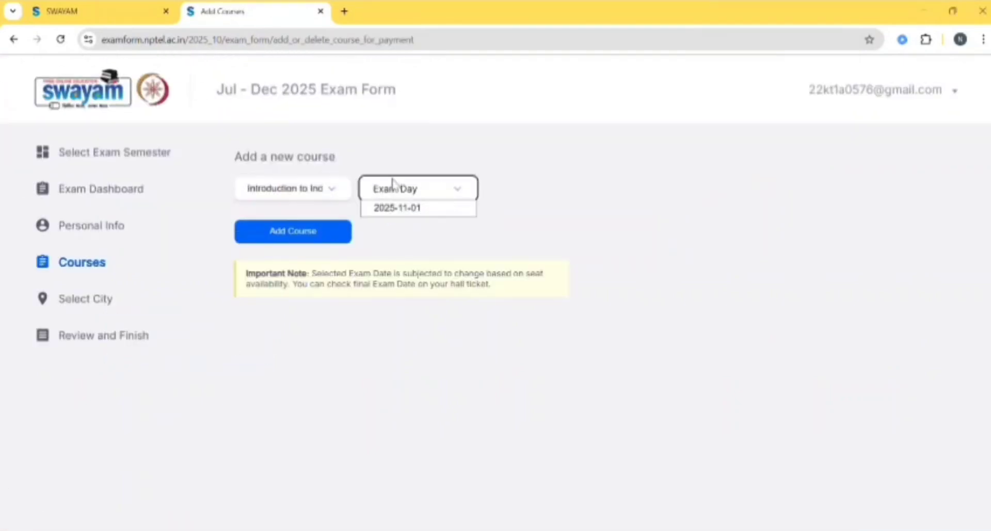
{"action": "left_click", "coordinate": [397, 207]}
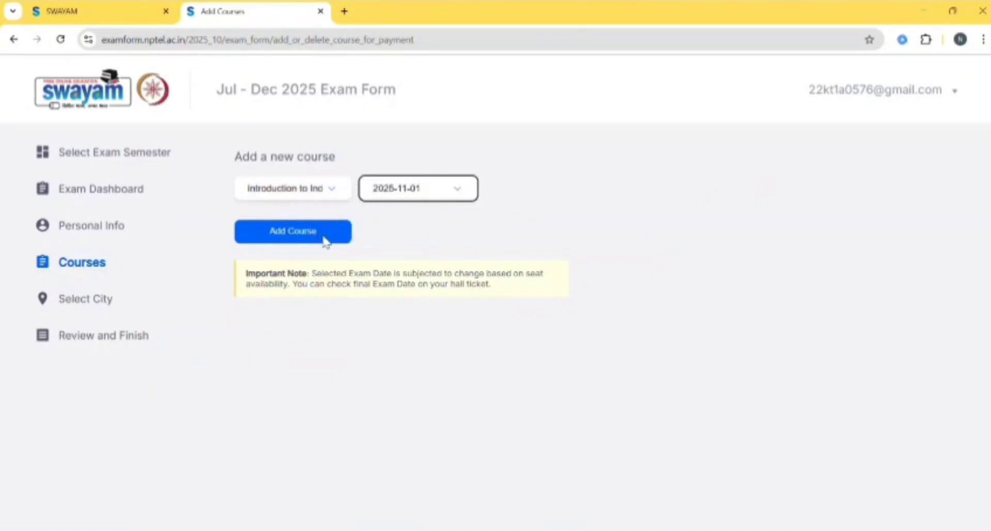
{"action": "left_click", "coordinate": [294, 231]}
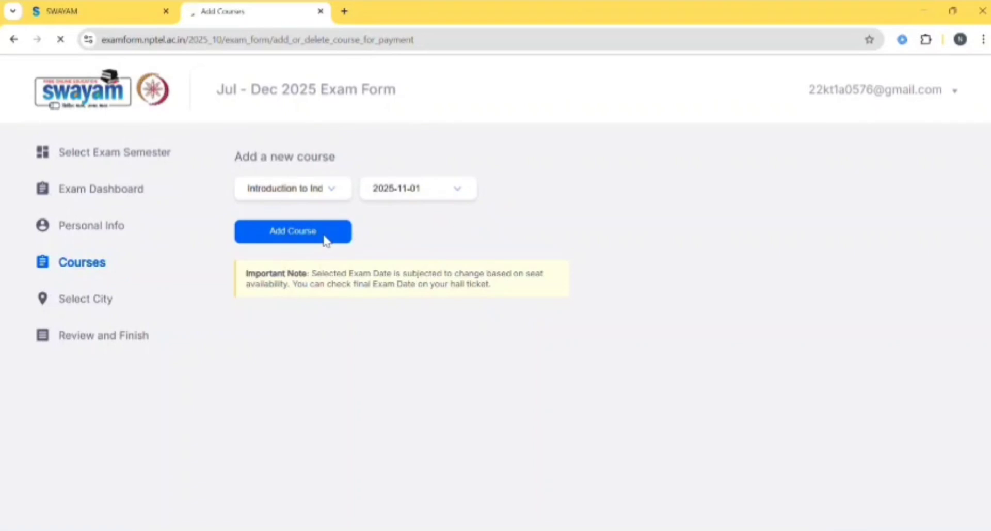
{"action": "left_click", "coordinate": [293, 231]}
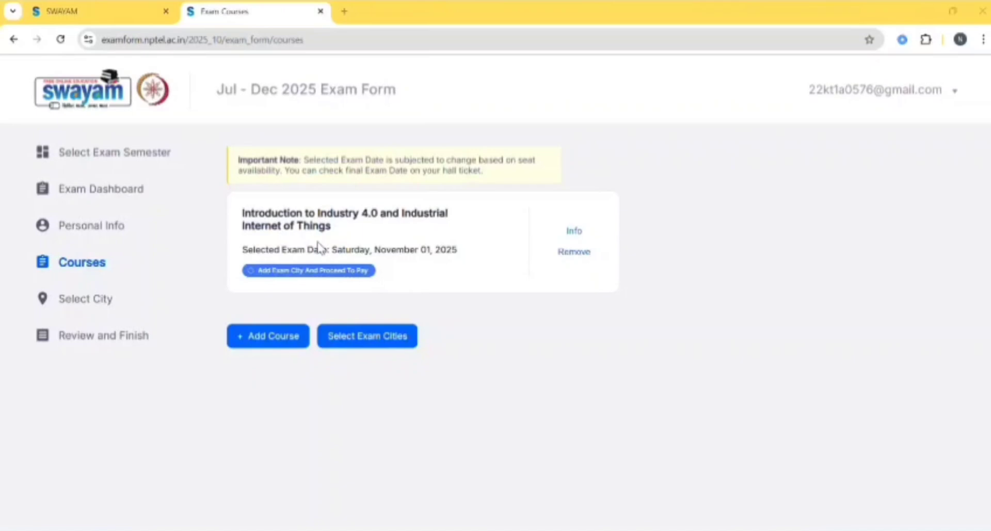
{"action": "mouse_move", "coordinate": [442, 262]}
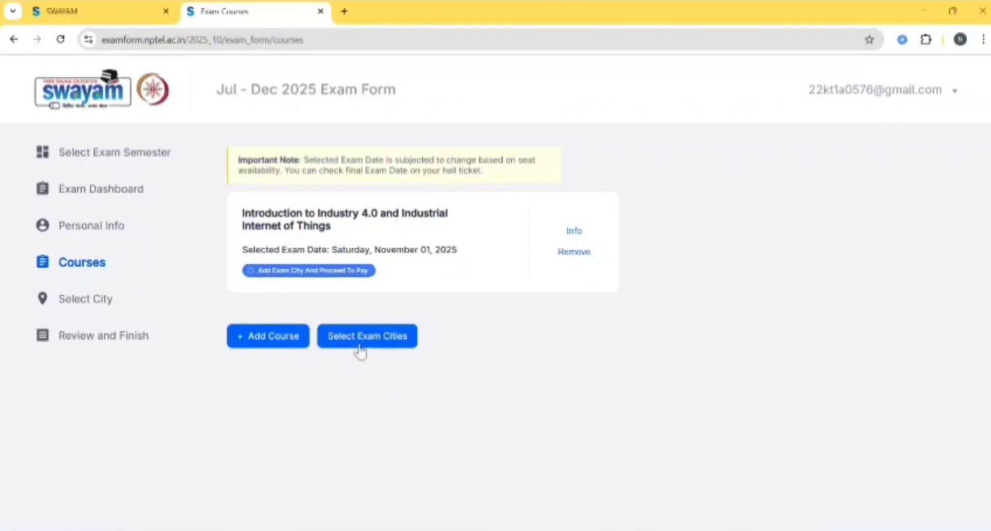
Step: Proceed to the exam city selection page
{"action": "left_click", "coordinate": [368, 335]}
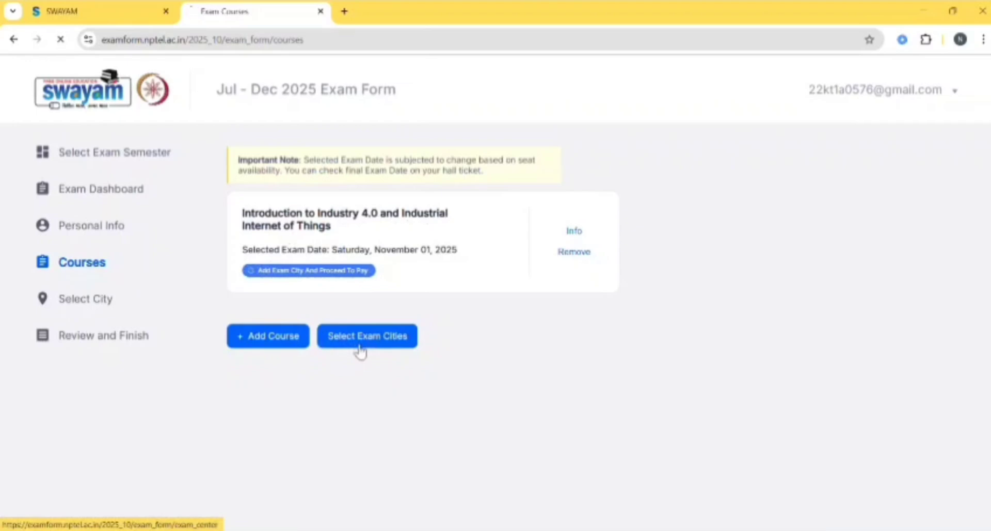
{"action": "left_click", "coordinate": [368, 335]}
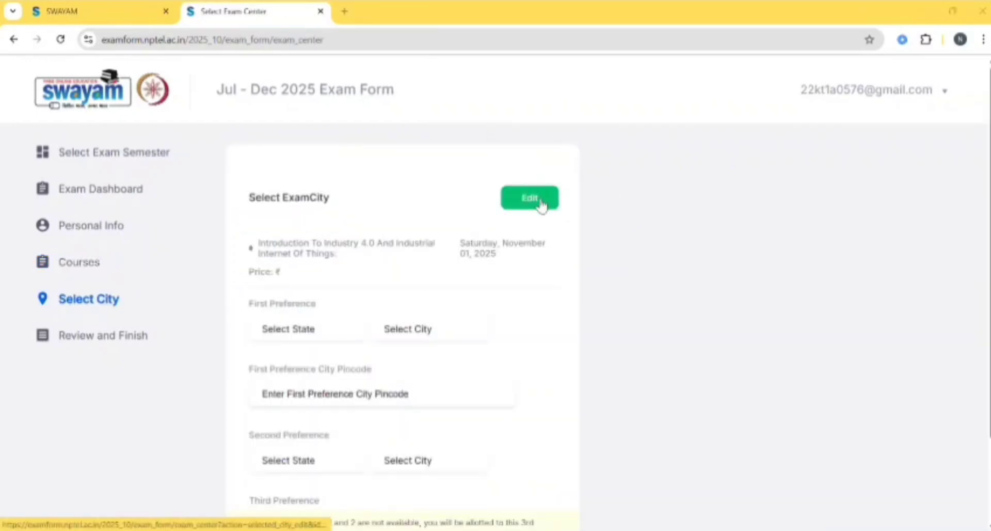
Step: Set city preferences Vijayawada, Eluru, Vijayawada in Andhra Pradesh with pincode 520001 and save
{"action": "left_click", "coordinate": [529, 197]}
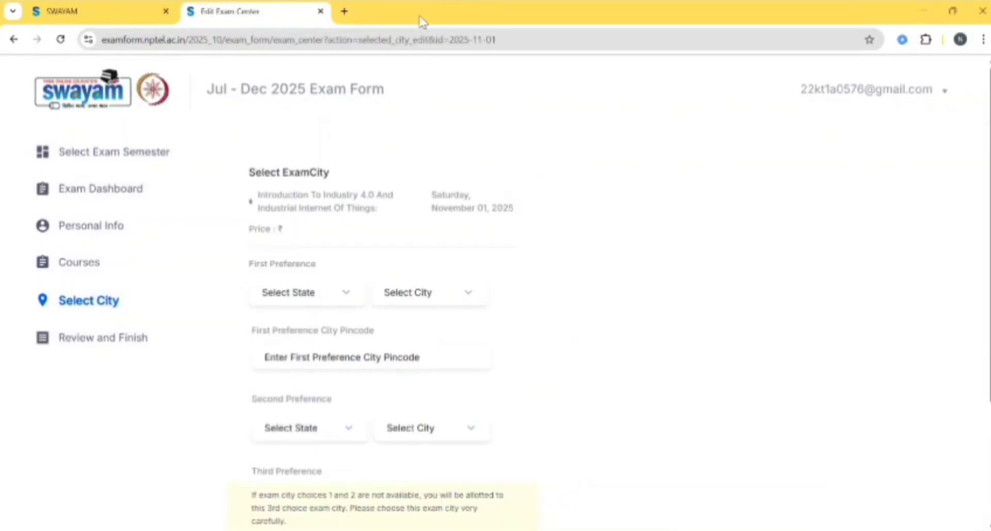
{"action": "scroll", "scroll_direction": "down", "scroll_amount": 3}
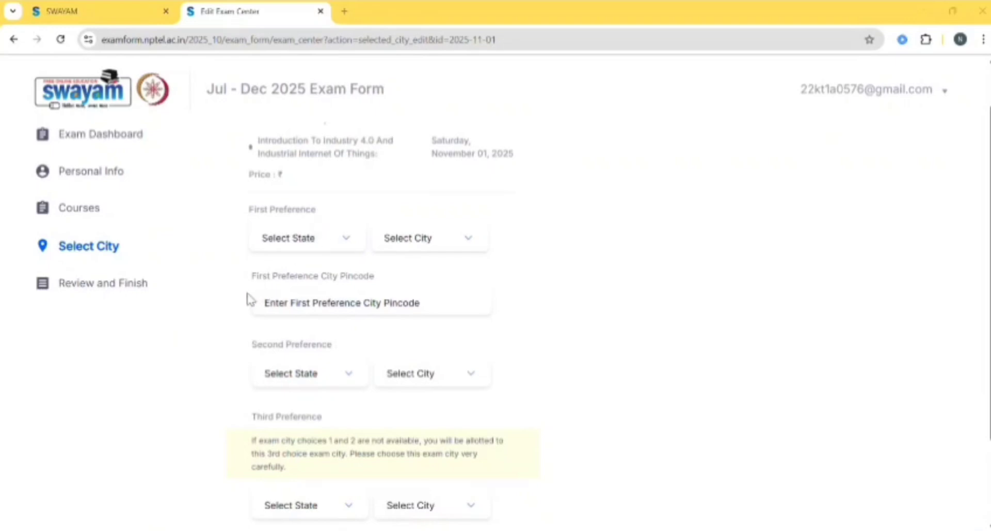
{"action": "scroll", "scroll_direction": "down", "scroll_amount": 3}
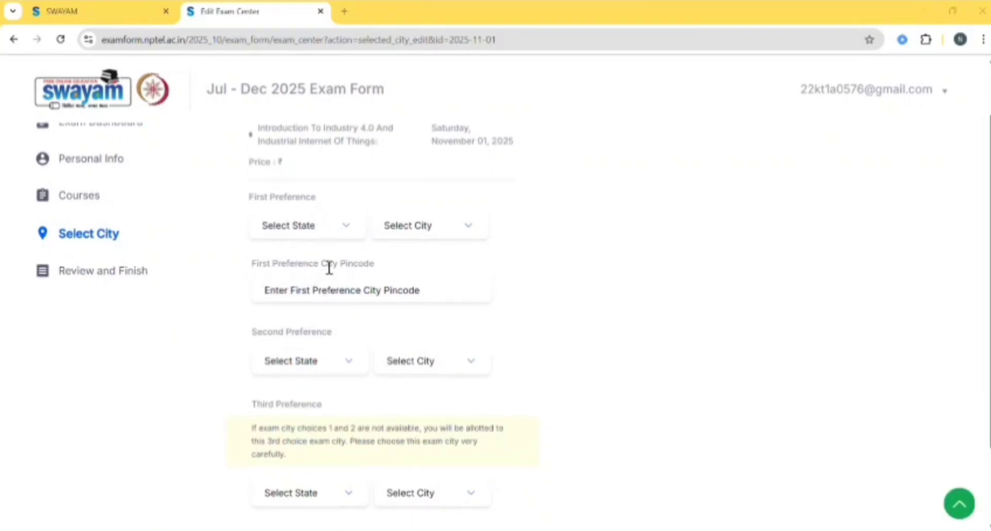
{"action": "scroll", "scroll_direction": "down", "scroll_amount": 3}
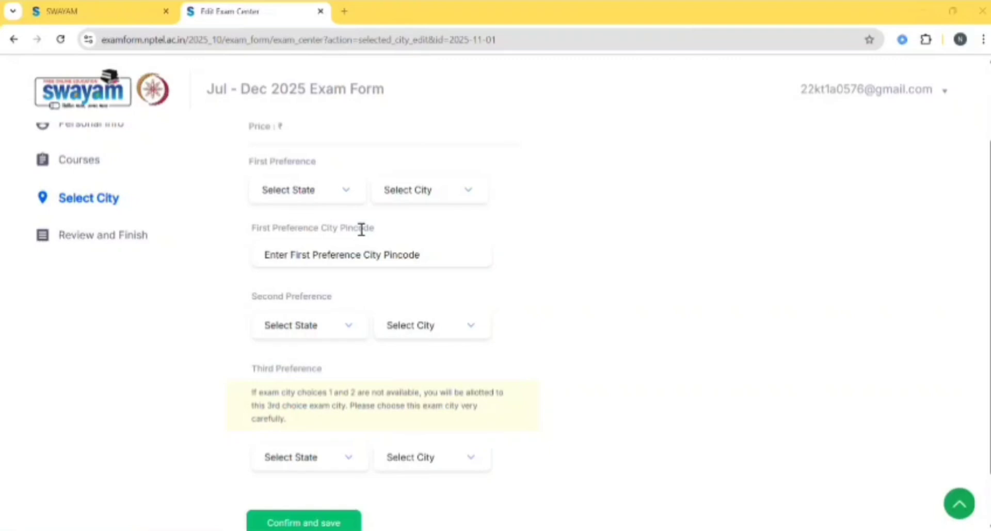
{"action": "mouse_move", "coordinate": [400, 397]}
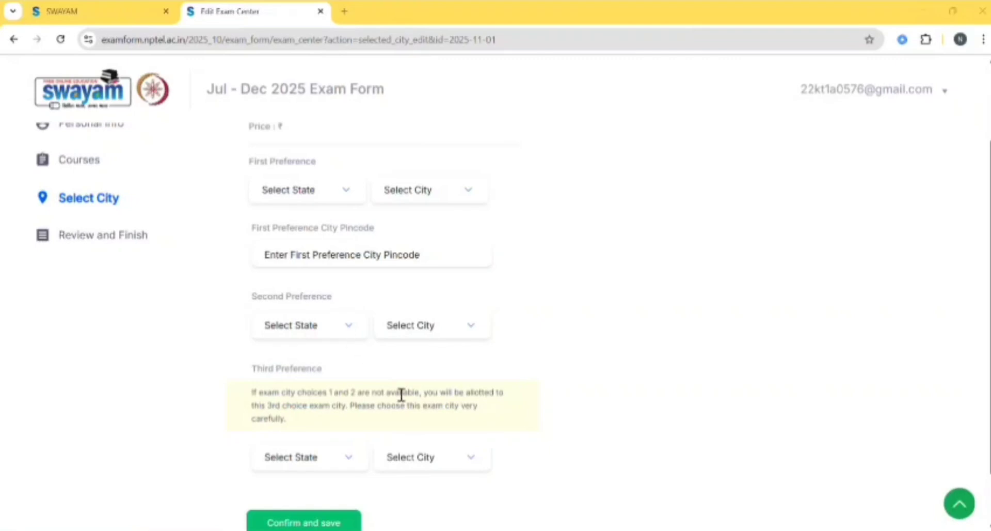
{"action": "mouse_move", "coordinate": [308, 218]}
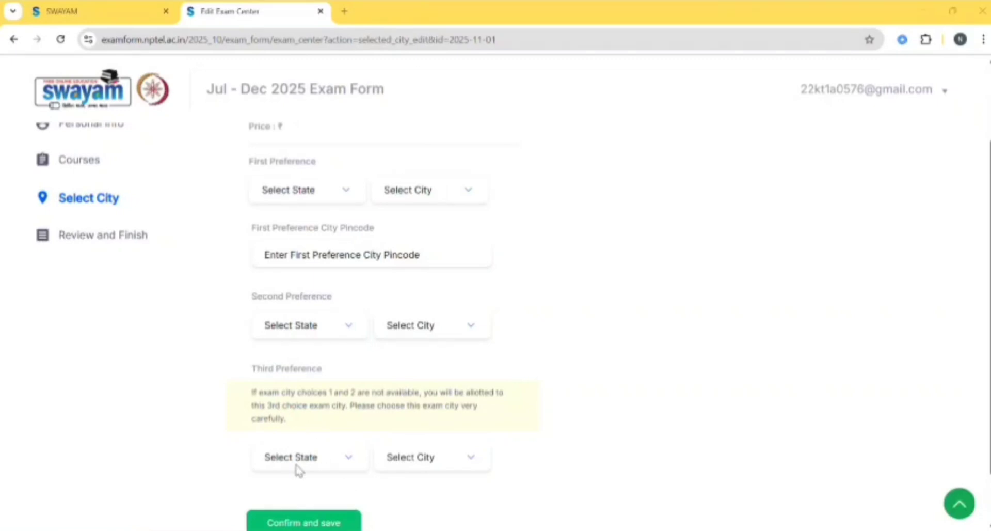
{"action": "left_click", "coordinate": [303, 522]}
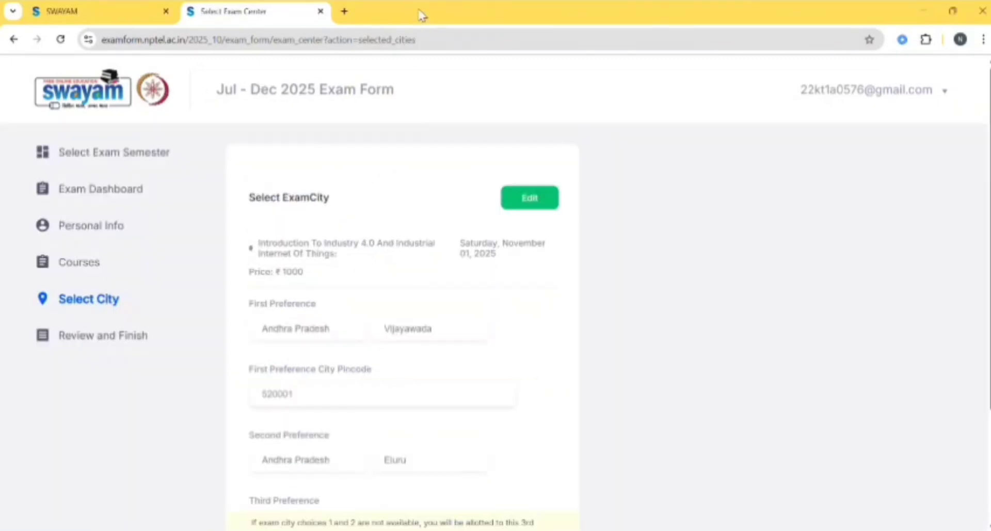
Step: Confirm and proceed to the Review and Finish page showing ₹1000 total
{"action": "scroll", "scroll_direction": "down", "scroll_amount": 3}
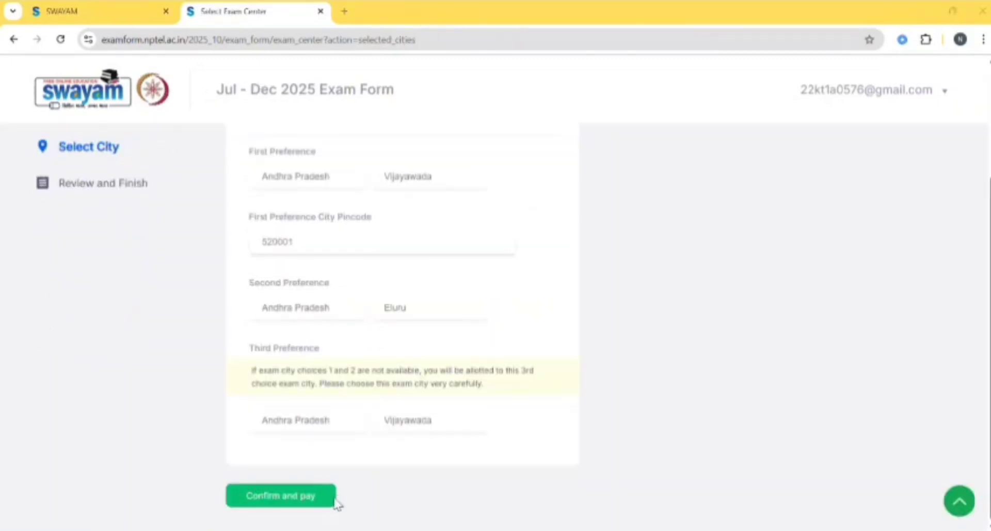
{"action": "left_click", "coordinate": [279, 511]}
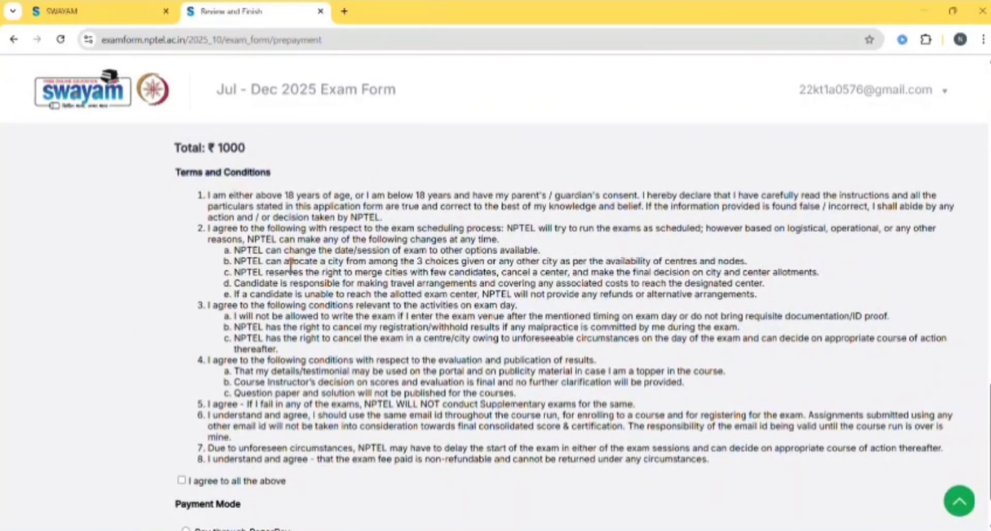
Step: Tick 'I agree to all the above' terms and conditions on the ₹1000 review page
{"action": "scroll", "scroll_direction": "down", "scroll_amount": 3}
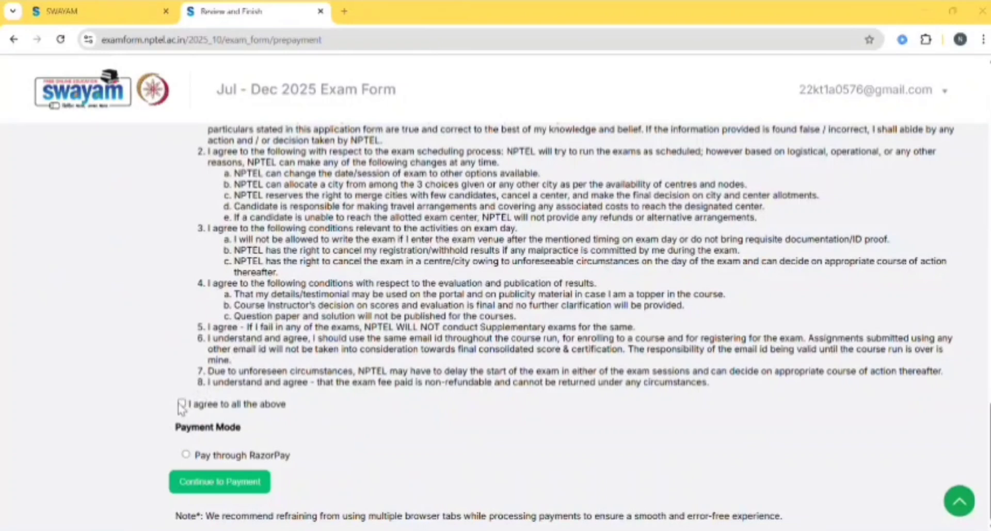
{"action": "left_click", "coordinate": [181, 403]}
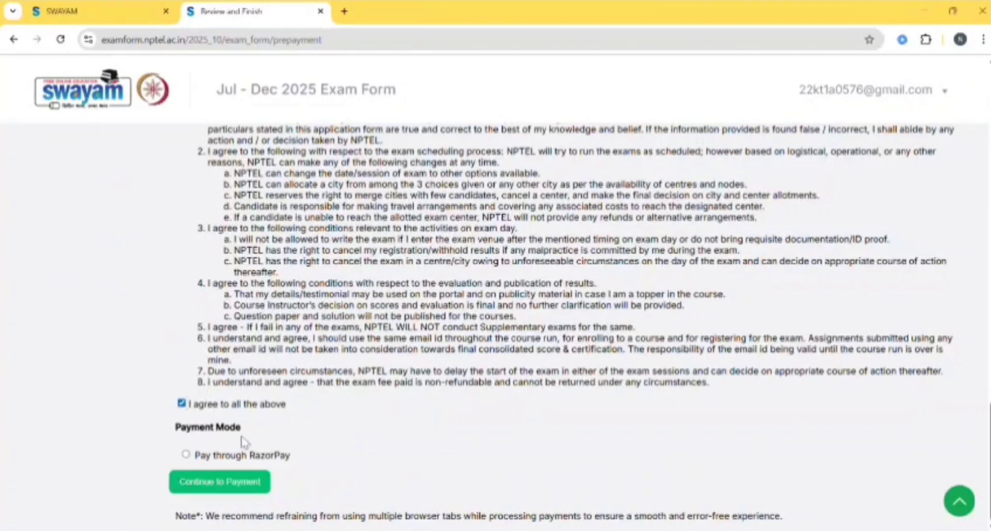